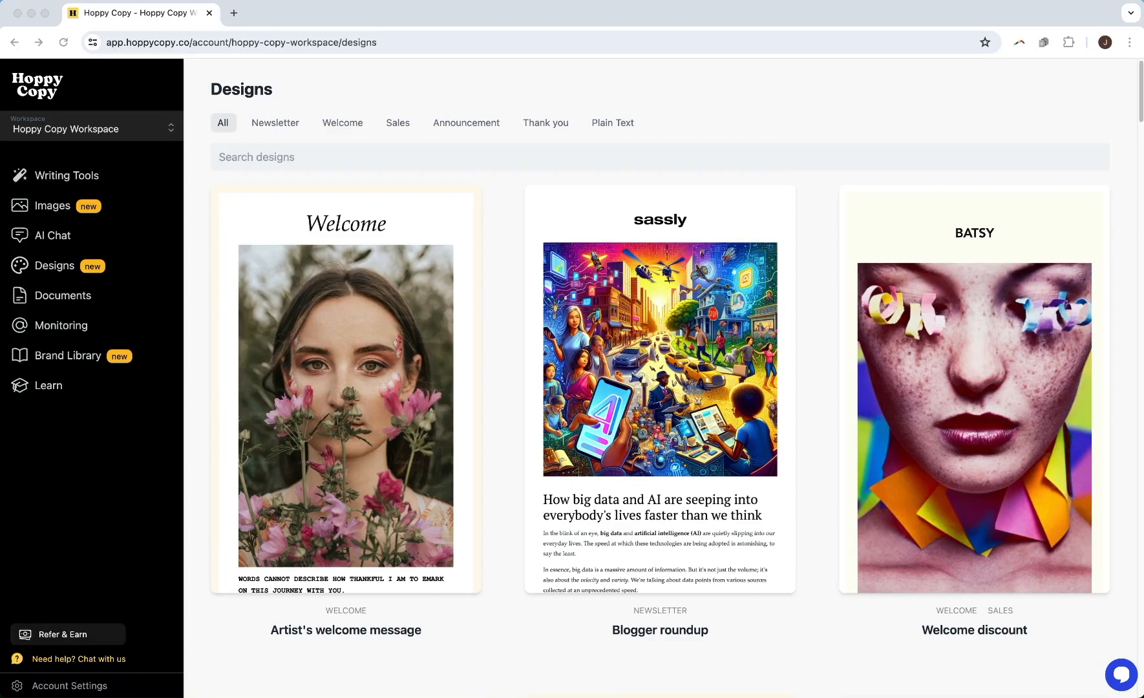
pyautogui.moveTo(1046, 23)
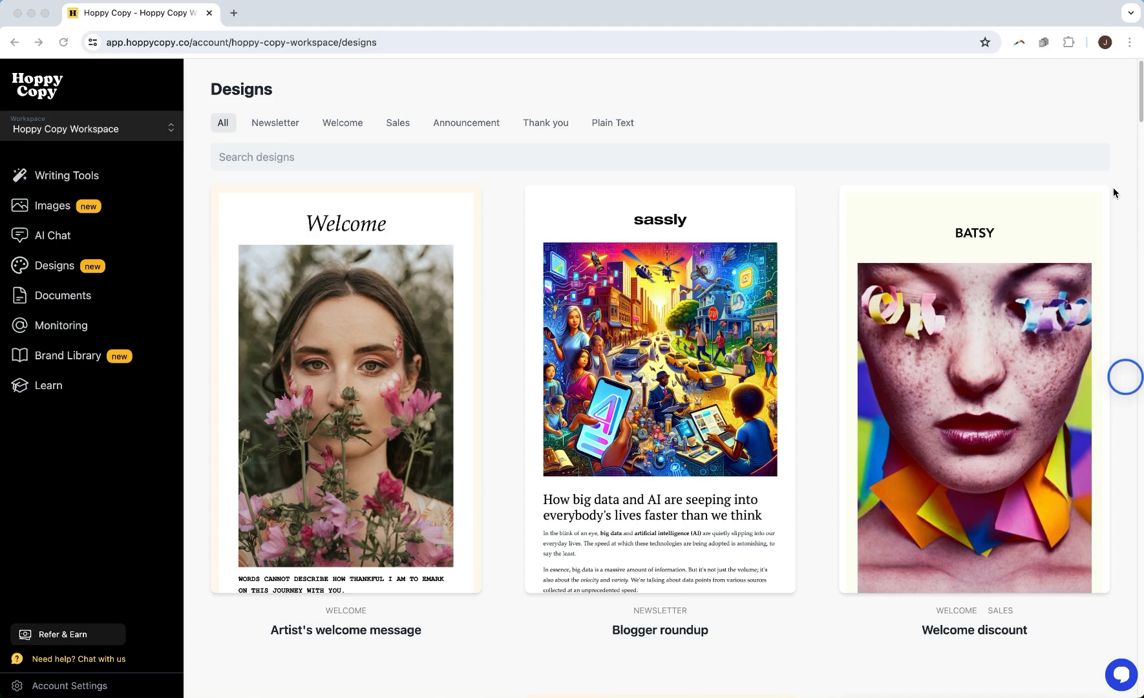
pyautogui.moveTo(1106, 389)
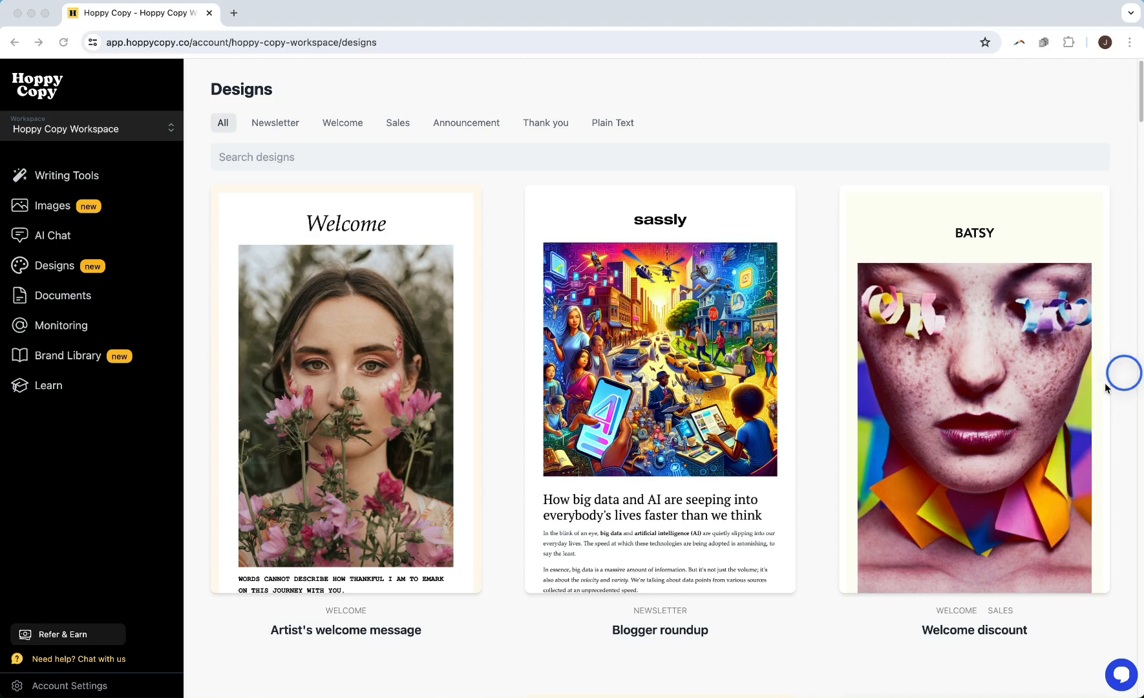
pyautogui.moveTo(1129, 385)
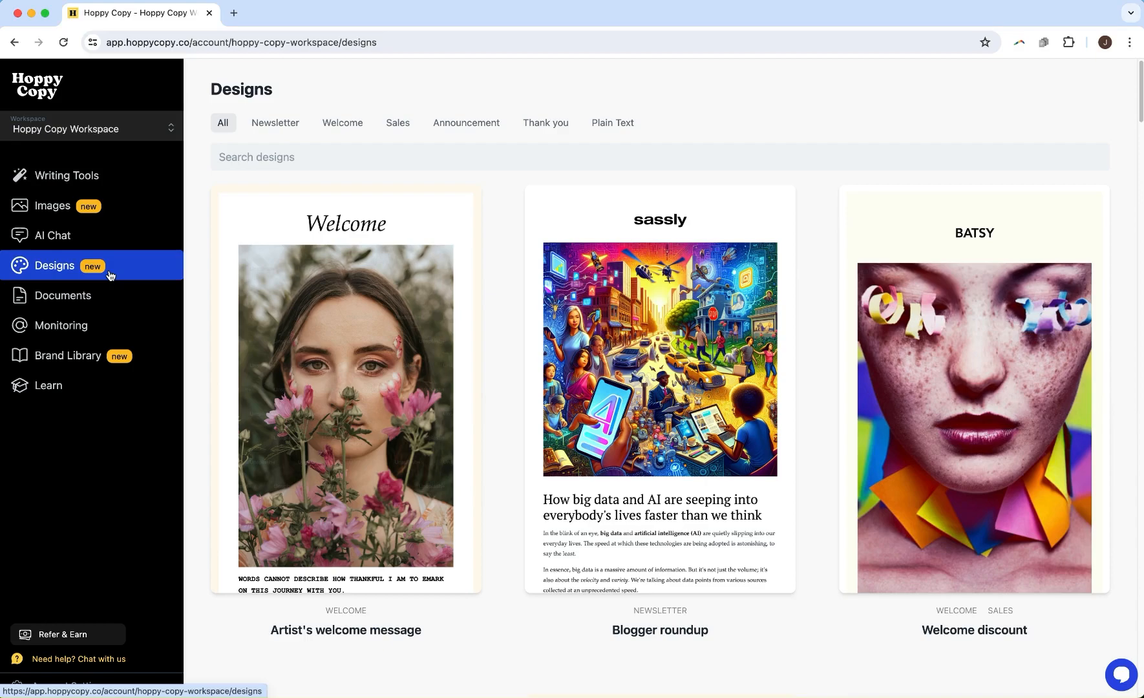
# Step: Preview the Product announcement design, then start a document from the Welcome discount template
pyautogui.scroll(-3)
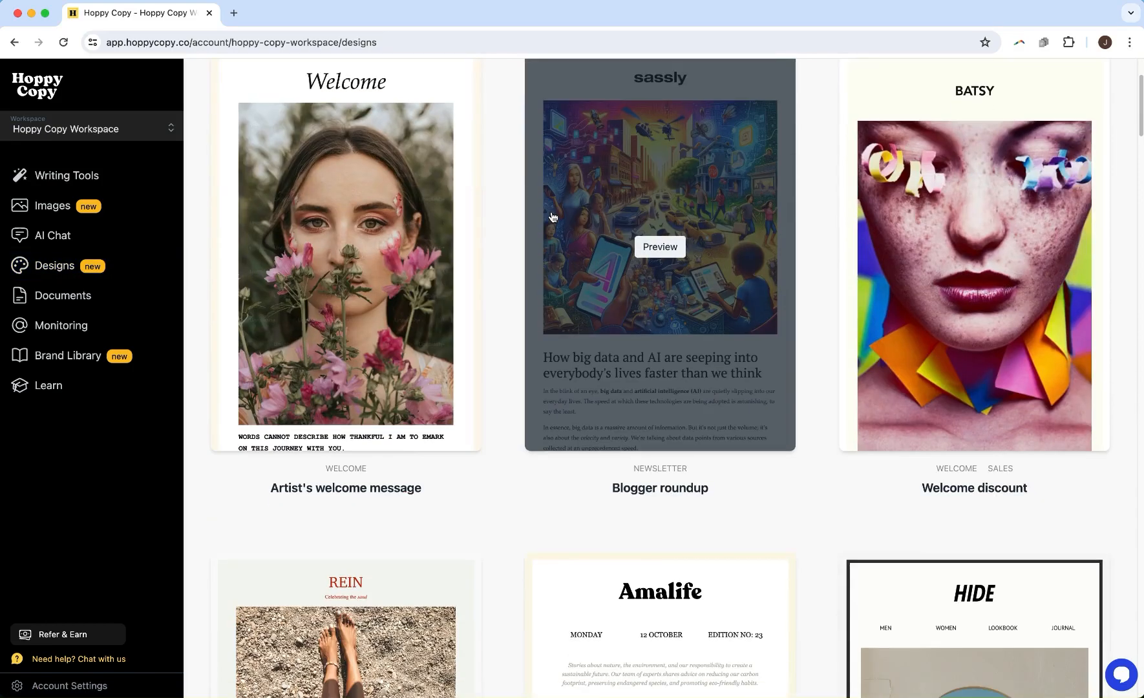
pyautogui.scroll(-3)
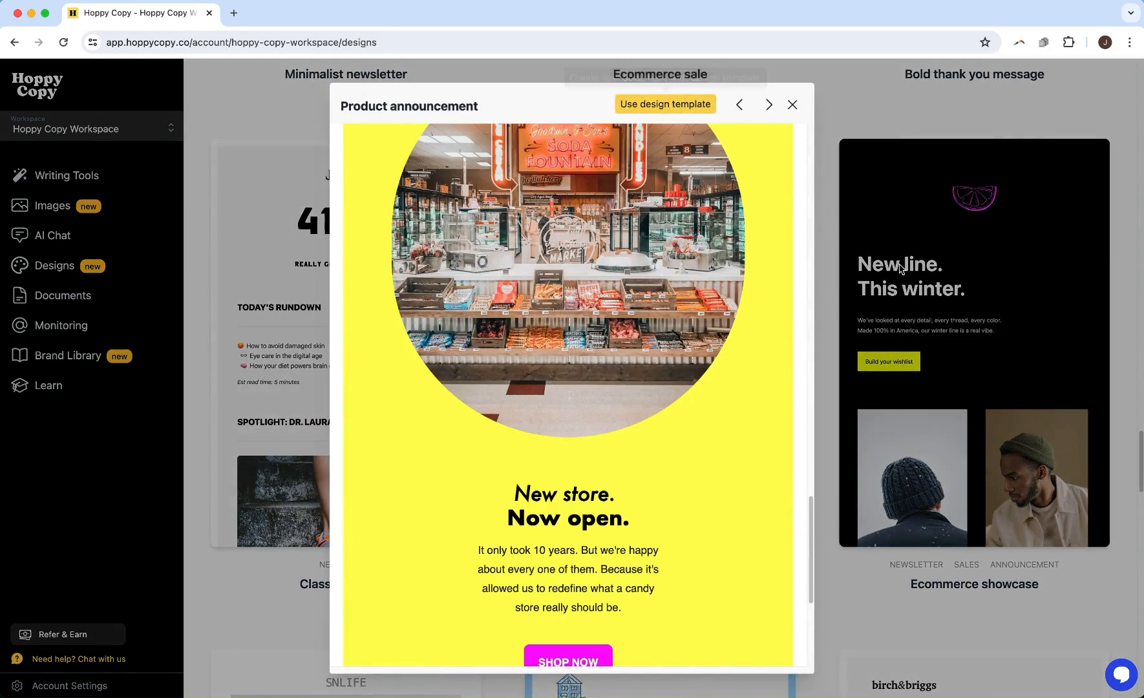
pyautogui.click(791, 104)
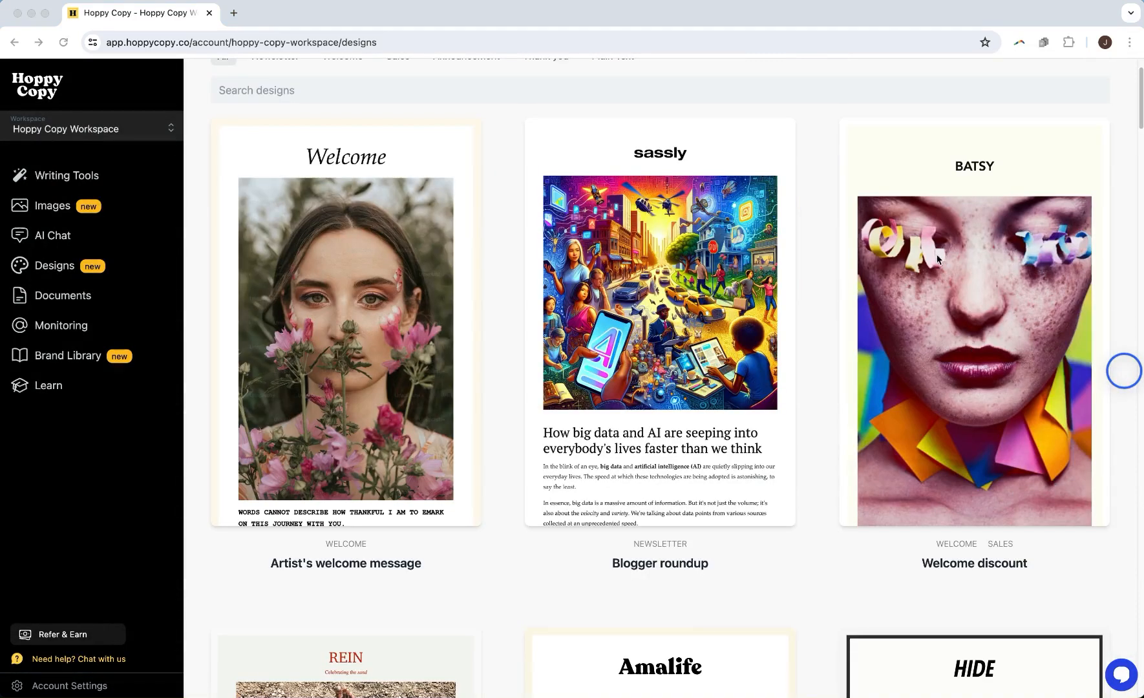
pyautogui.click(973, 357)
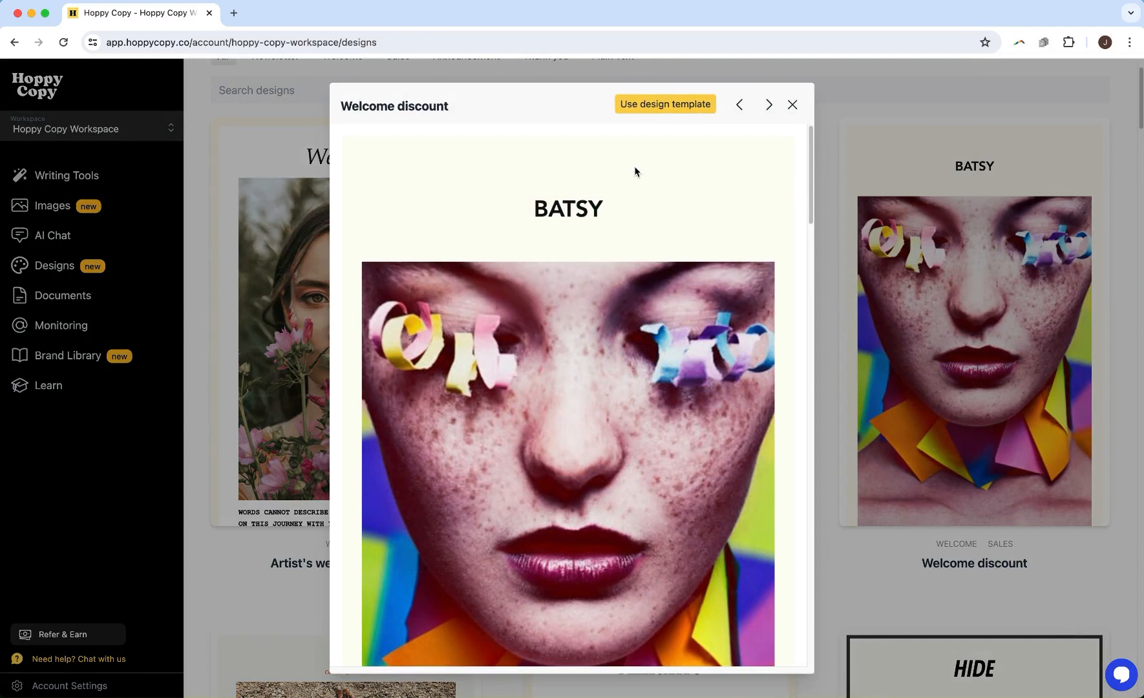
pyautogui.click(793, 104)
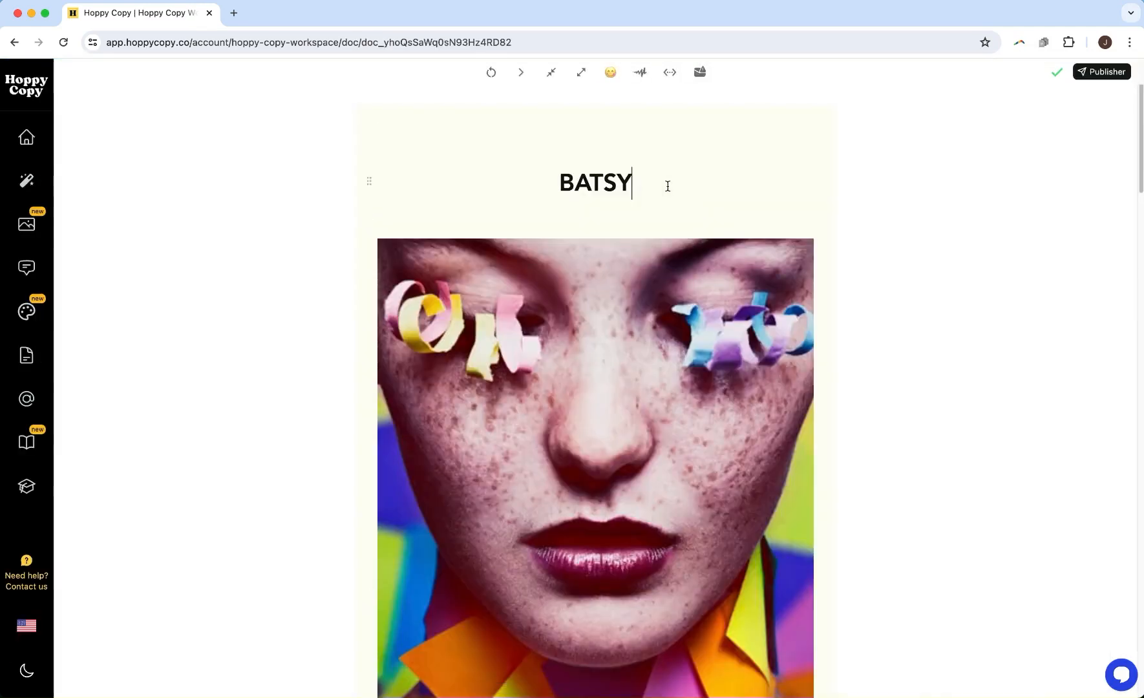
pyautogui.scroll(-3)
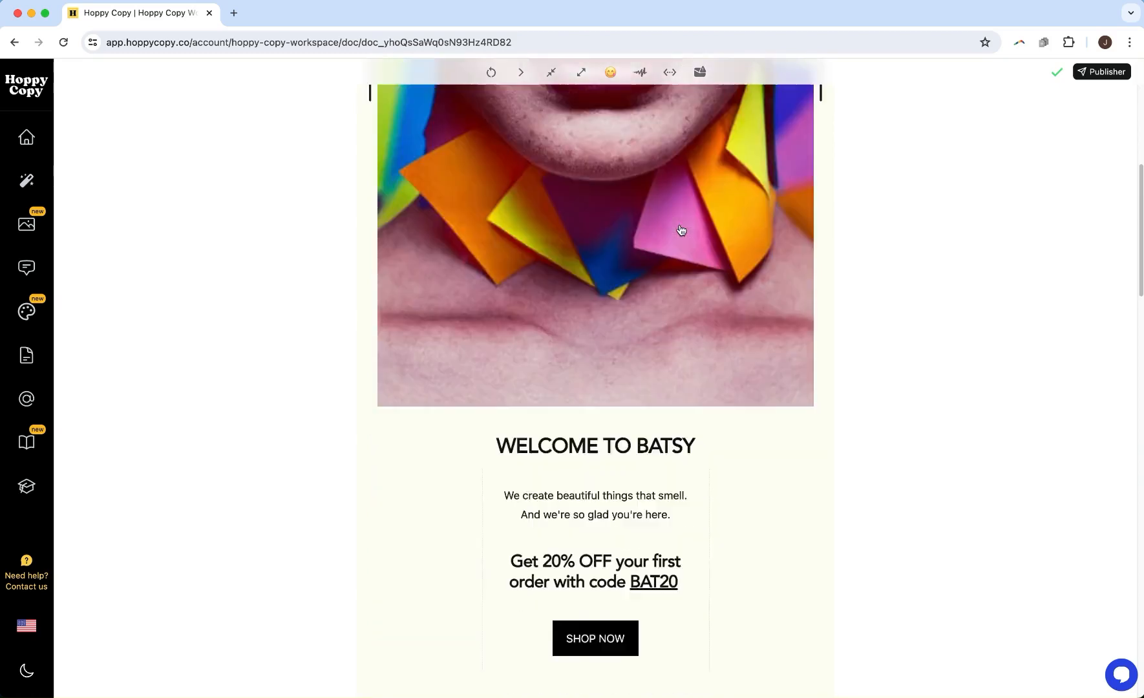
pyautogui.rightClick(548, 591)
pyautogui.write('5')
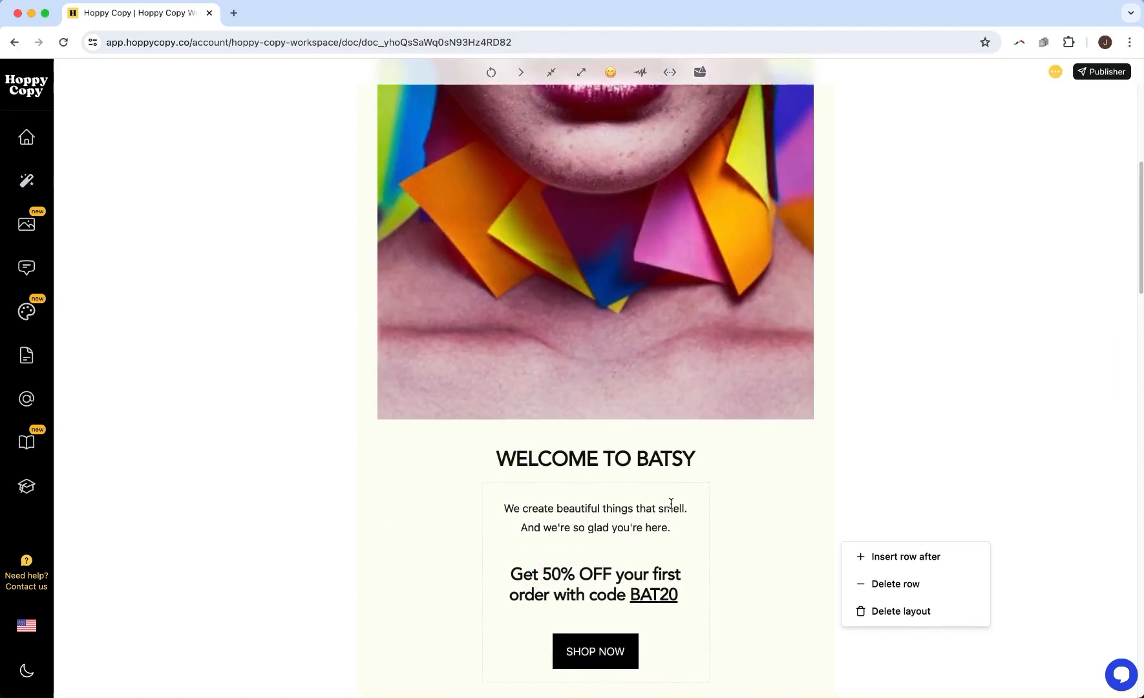
pyautogui.scroll(-3)
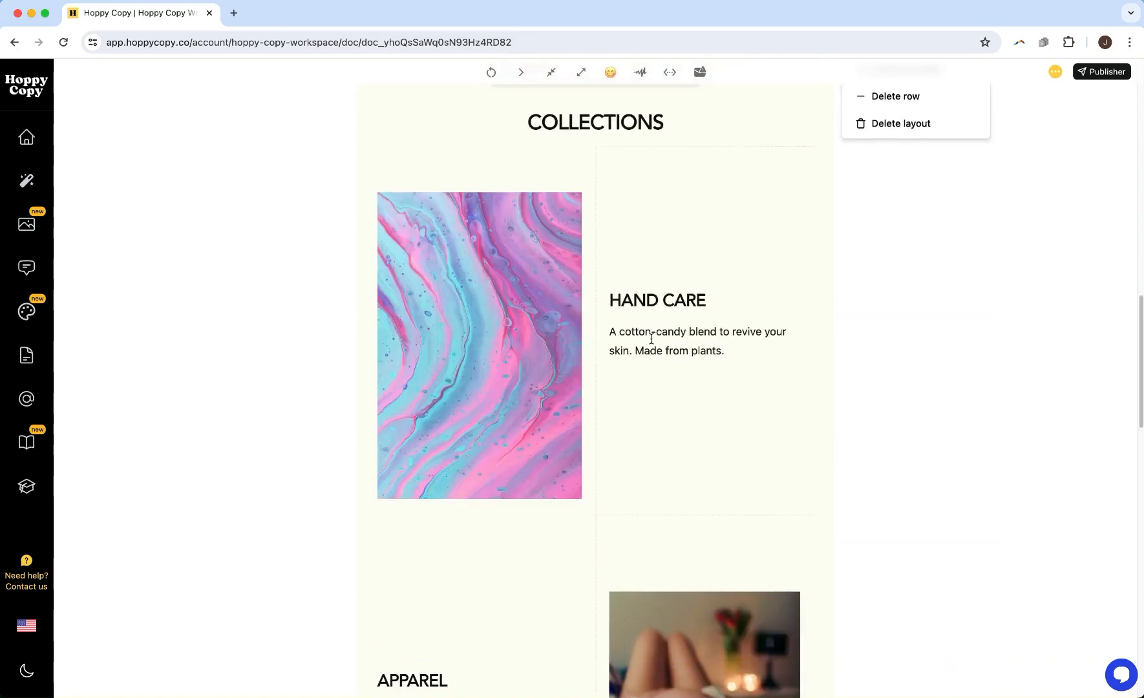
pyautogui.click(478, 345)
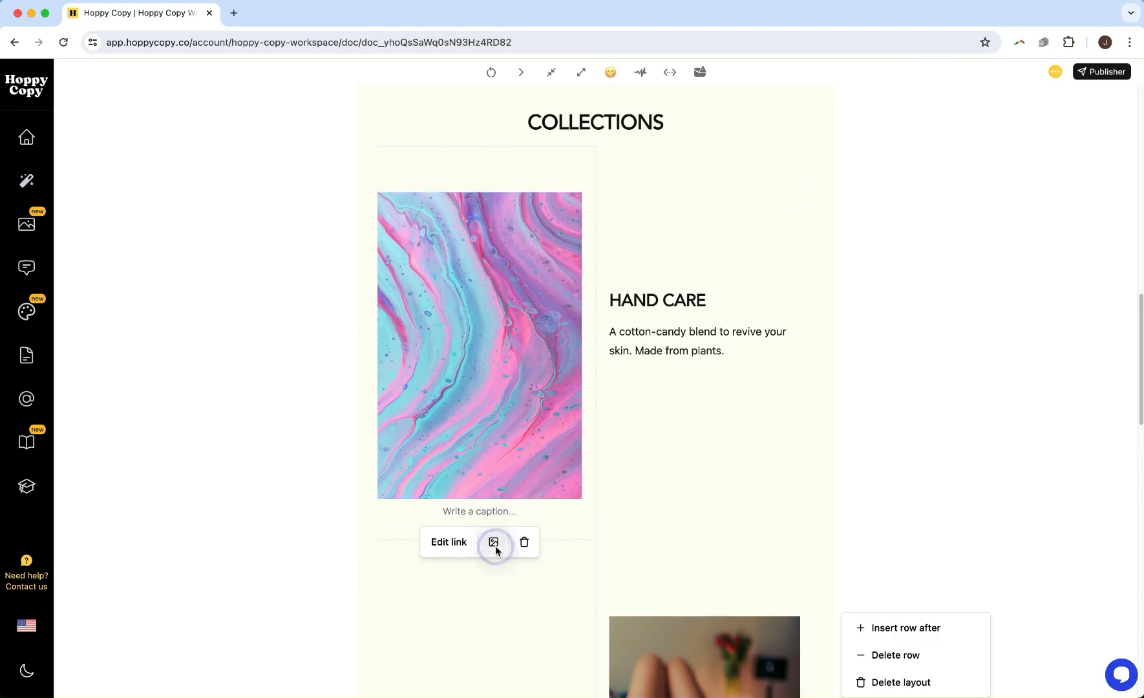
pyautogui.click(495, 542)
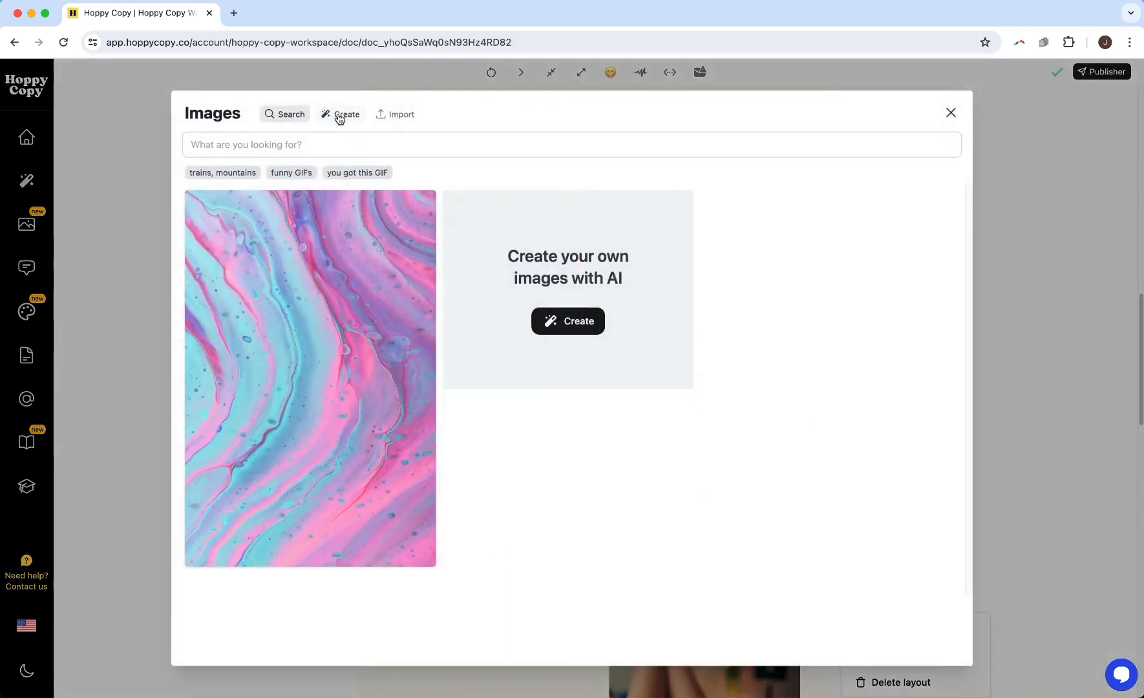
pyautogui.click(950, 113)
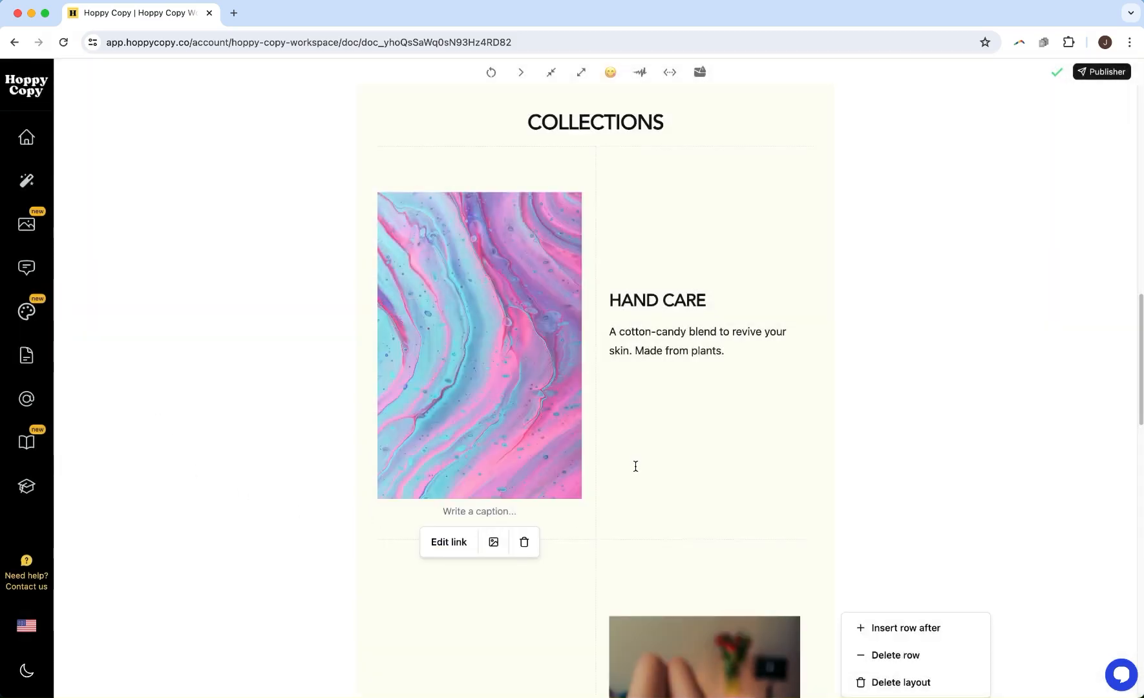
# Step: Send the selected Hand Care paragraph to the AI chat as its focus
pyautogui.scroll(-3)
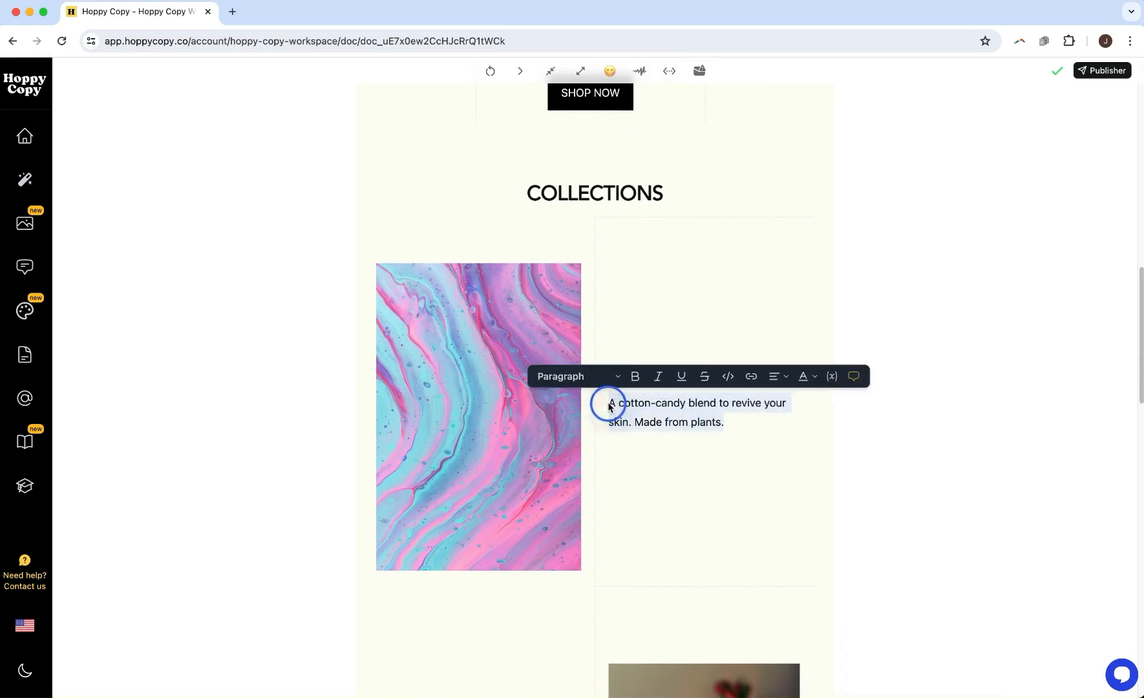
pyautogui.moveTo(596, 134)
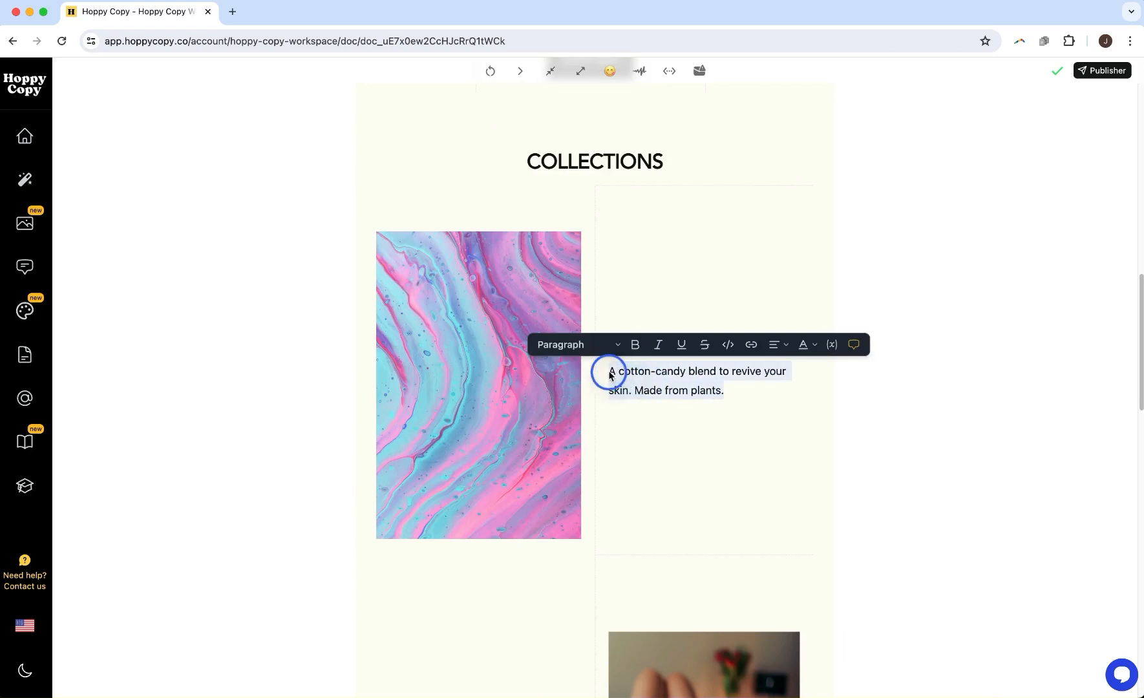
pyautogui.click(576, 345)
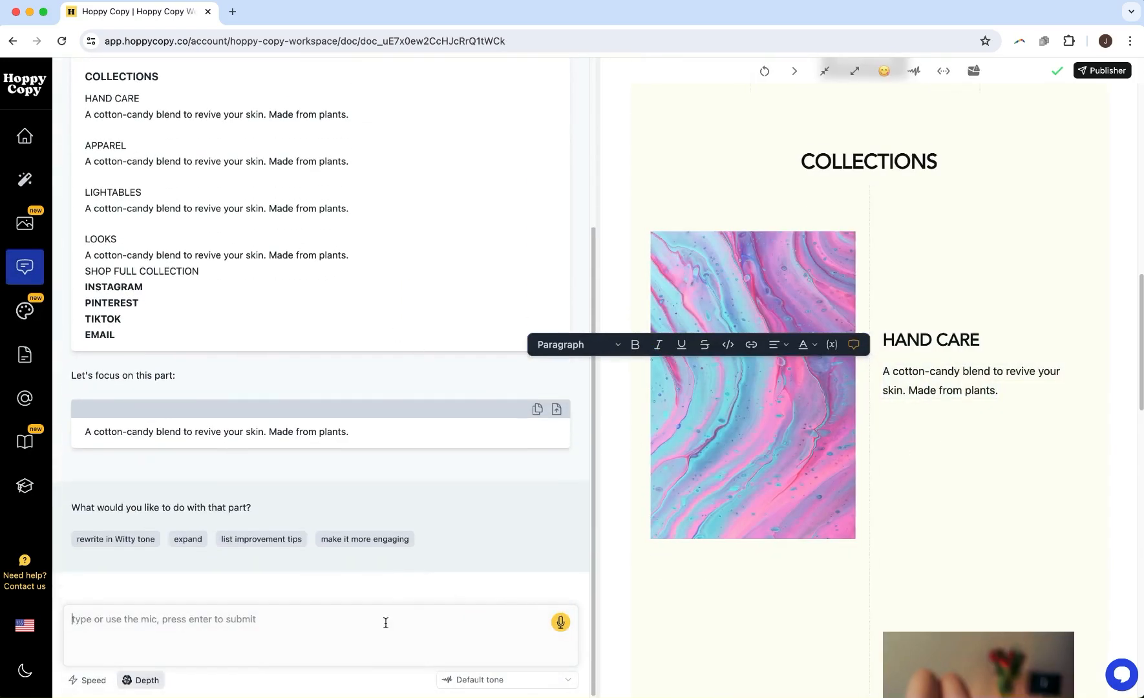
# Step: Scroll the BATSY draft beside the chat, then close the AI chat sidebar
pyautogui.scroll(-3)
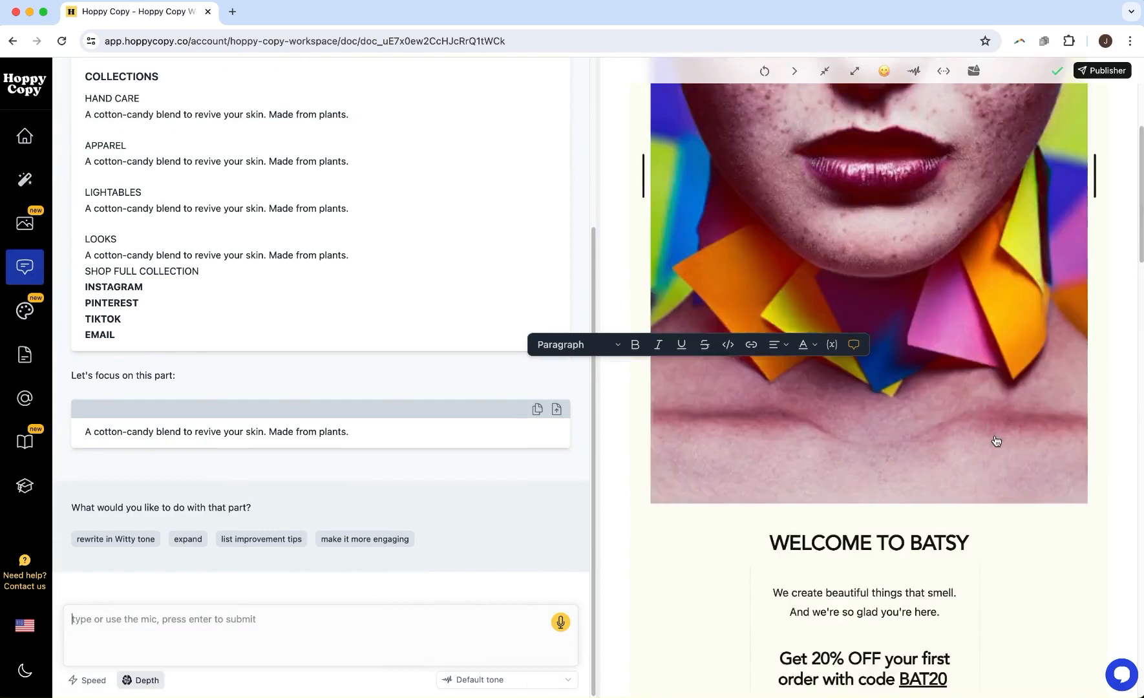
pyautogui.scroll(-3)
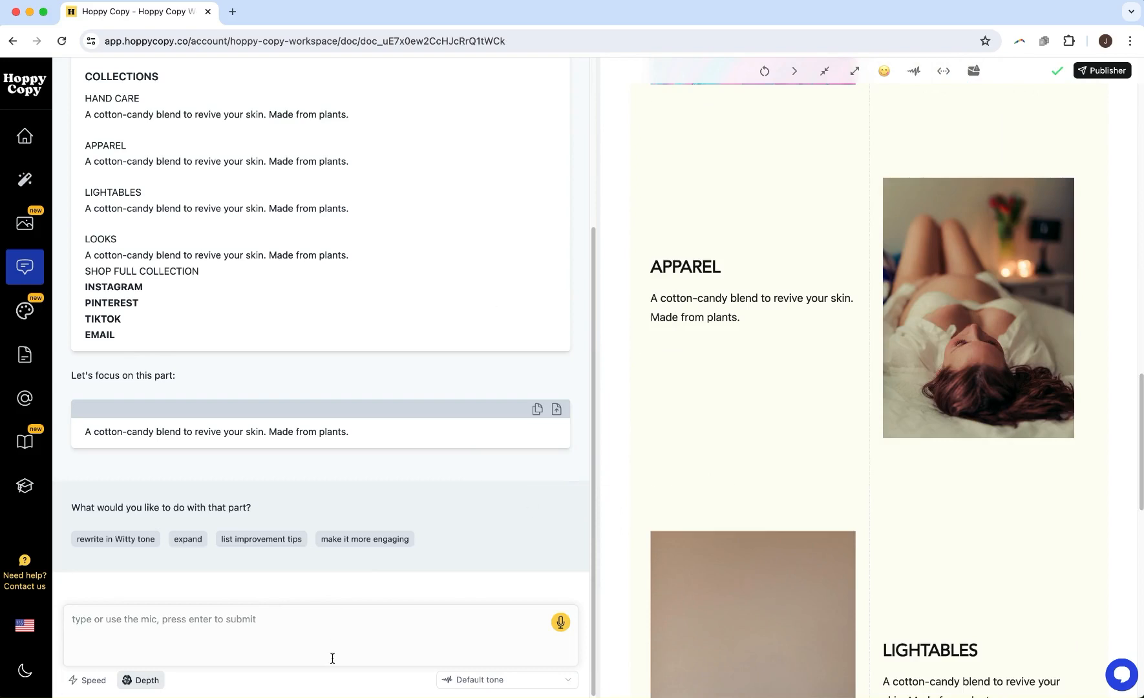
pyautogui.click(24, 265)
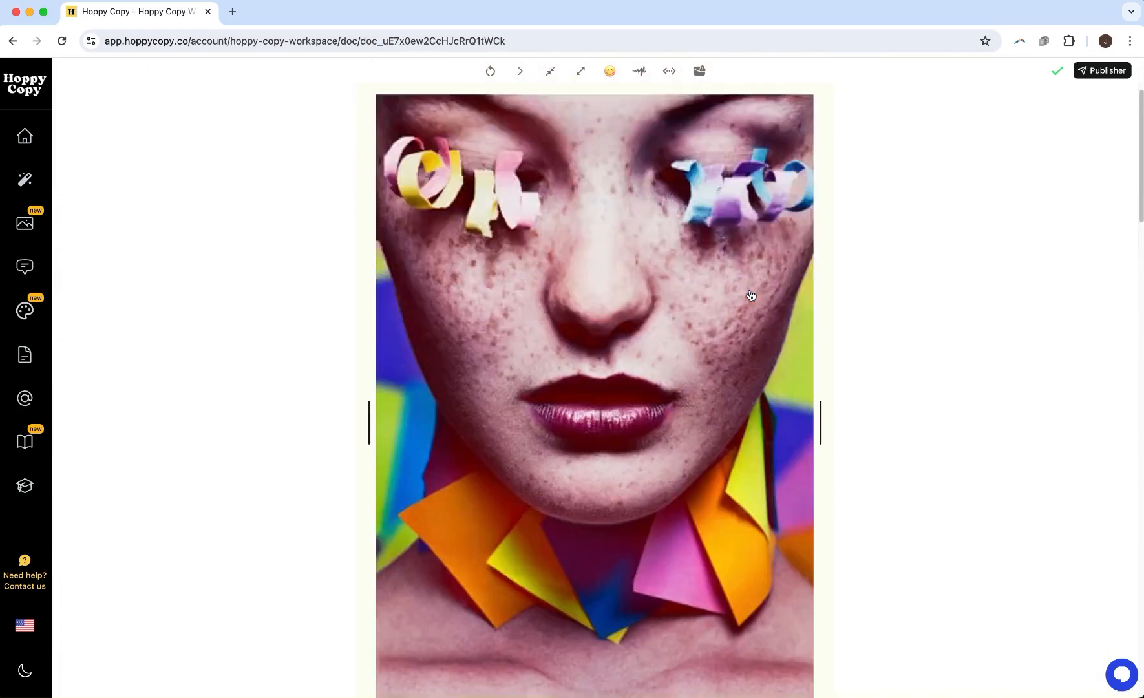
# Step: In Publisher, choose the WRLD Artist theme from the Theme dropdown and close Publisher
pyautogui.click(1102, 70)
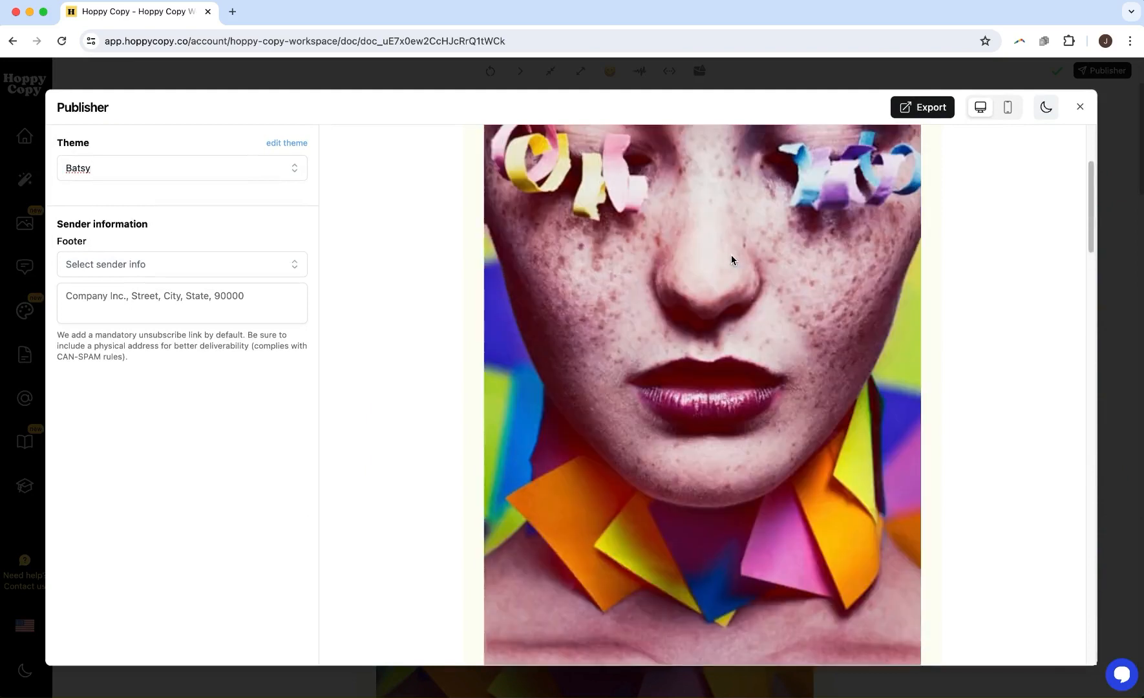
pyautogui.click(180, 168)
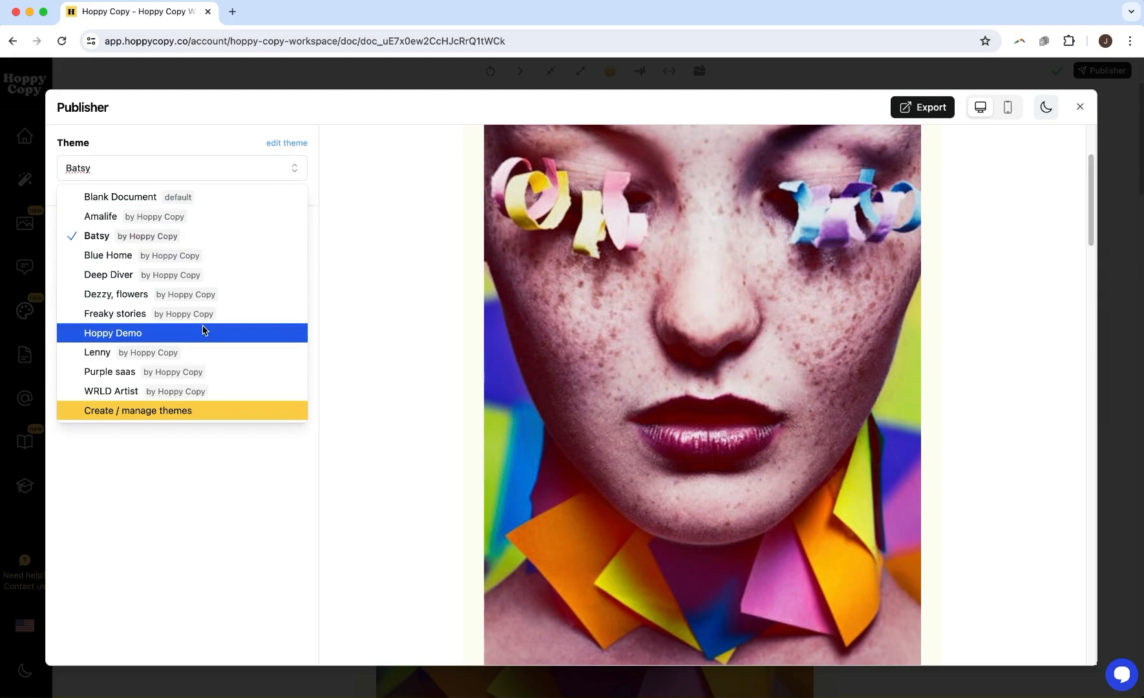
pyautogui.moveTo(170, 410)
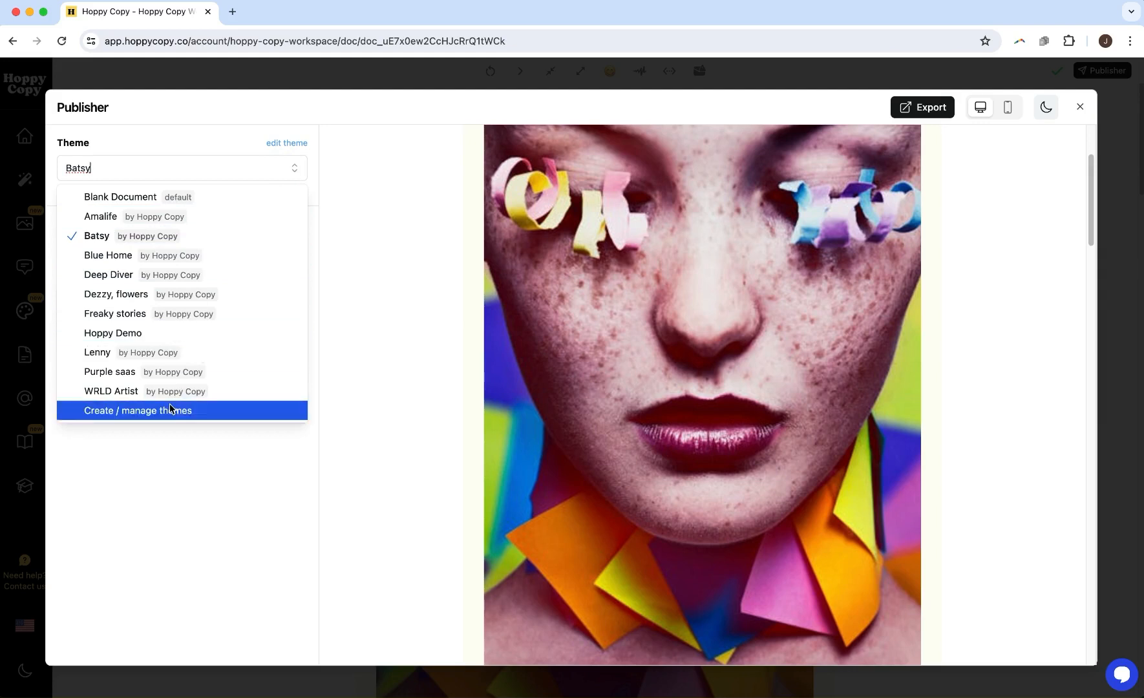
pyautogui.click(109, 391)
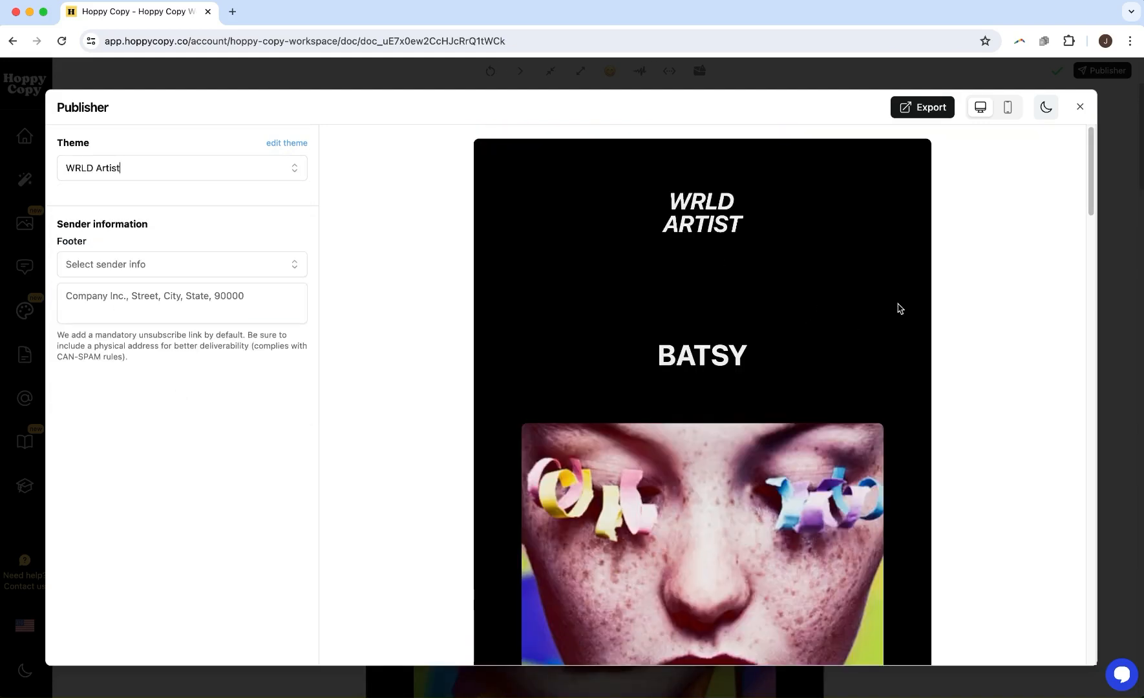
pyautogui.click(1080, 107)
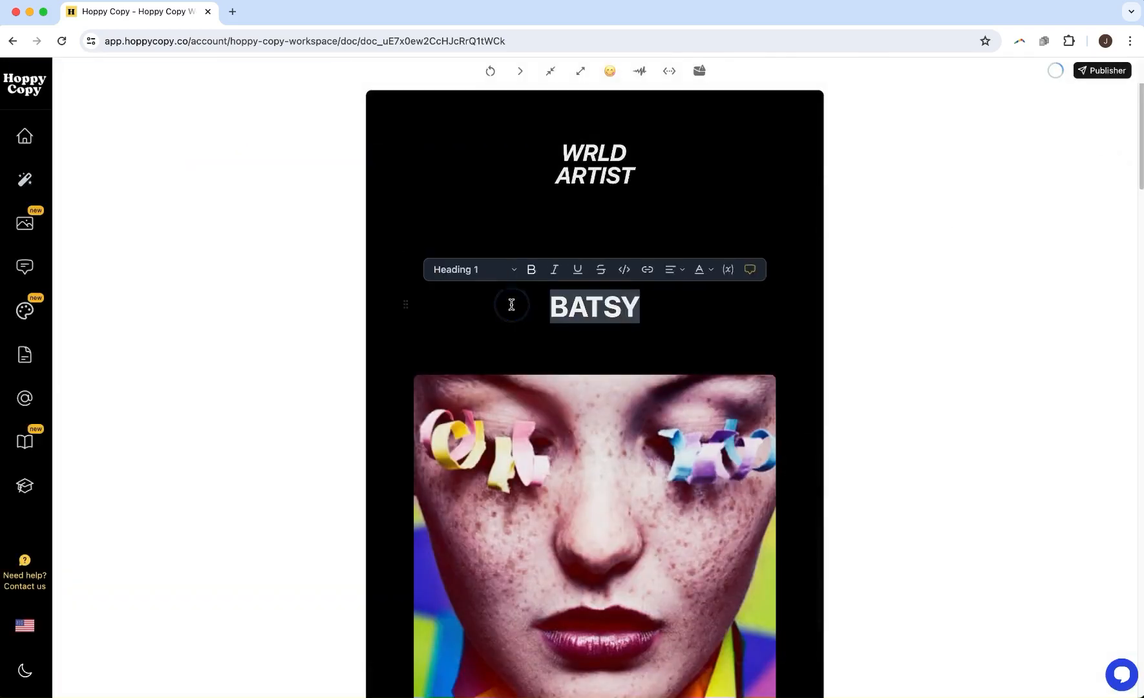
# Step: Delete the BATSY heading and check its removal in the Publisher preview
pyautogui.press('Backspace')
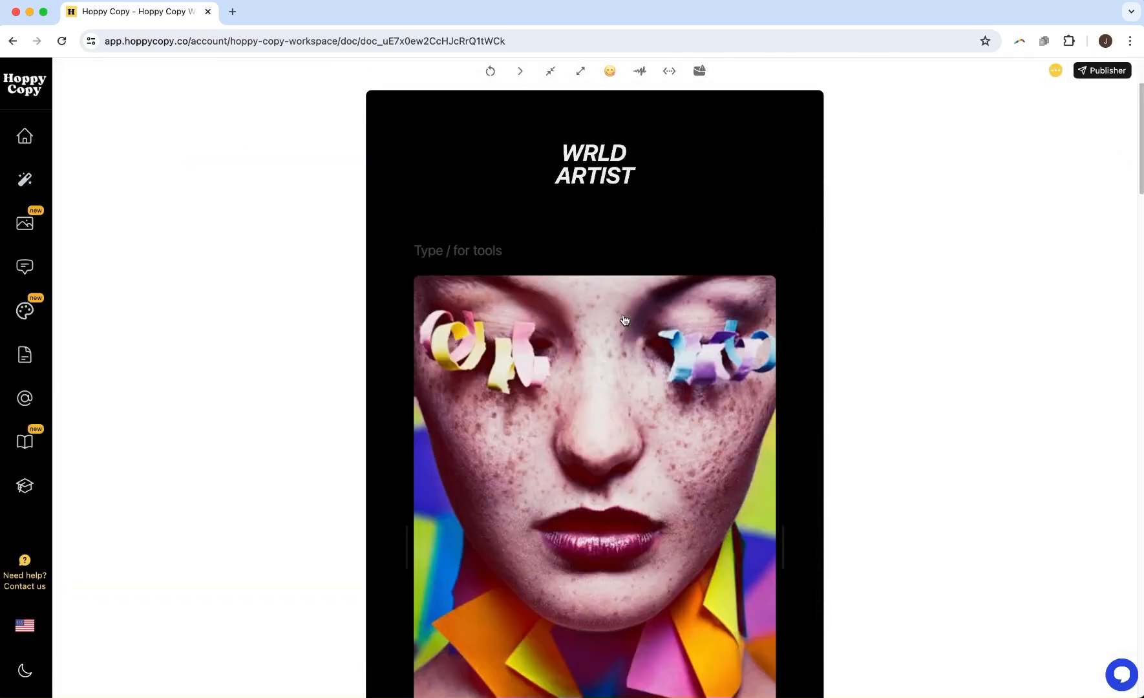
pyautogui.scroll(-3)
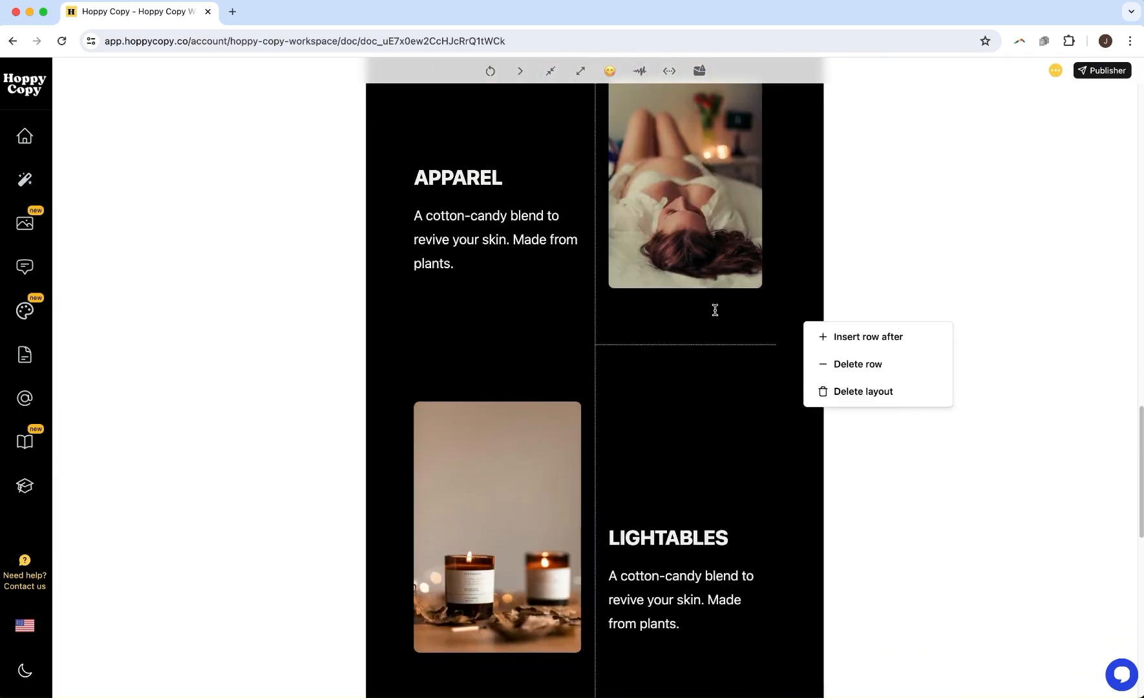
pyautogui.click(1101, 70)
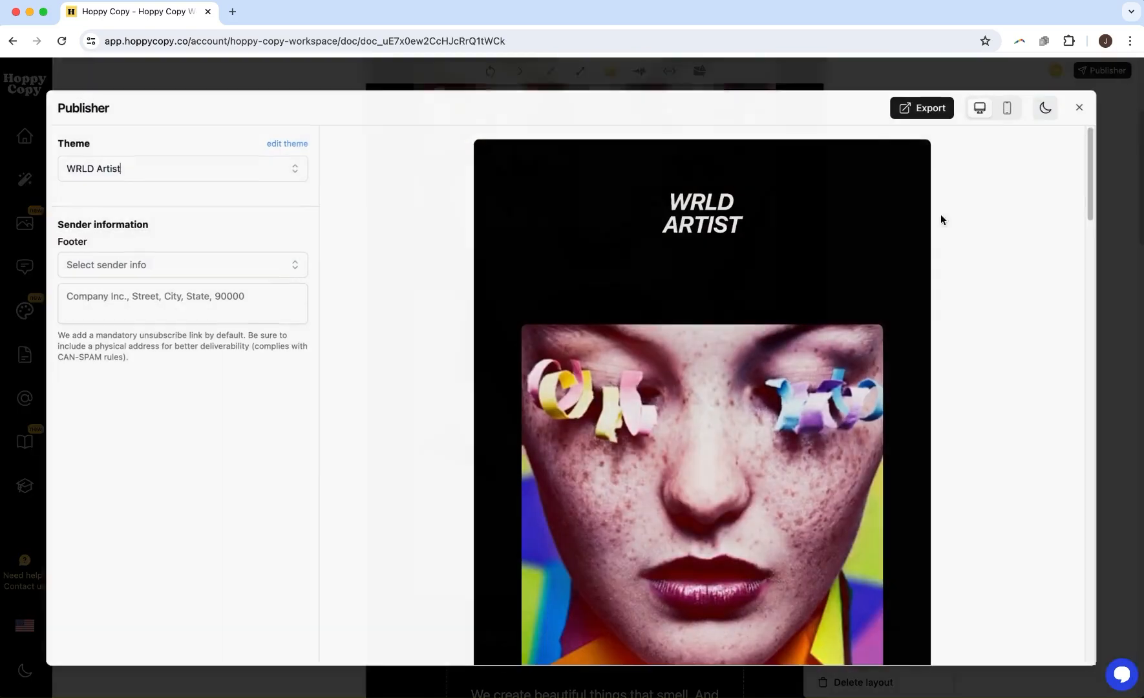
pyautogui.scroll(-3)
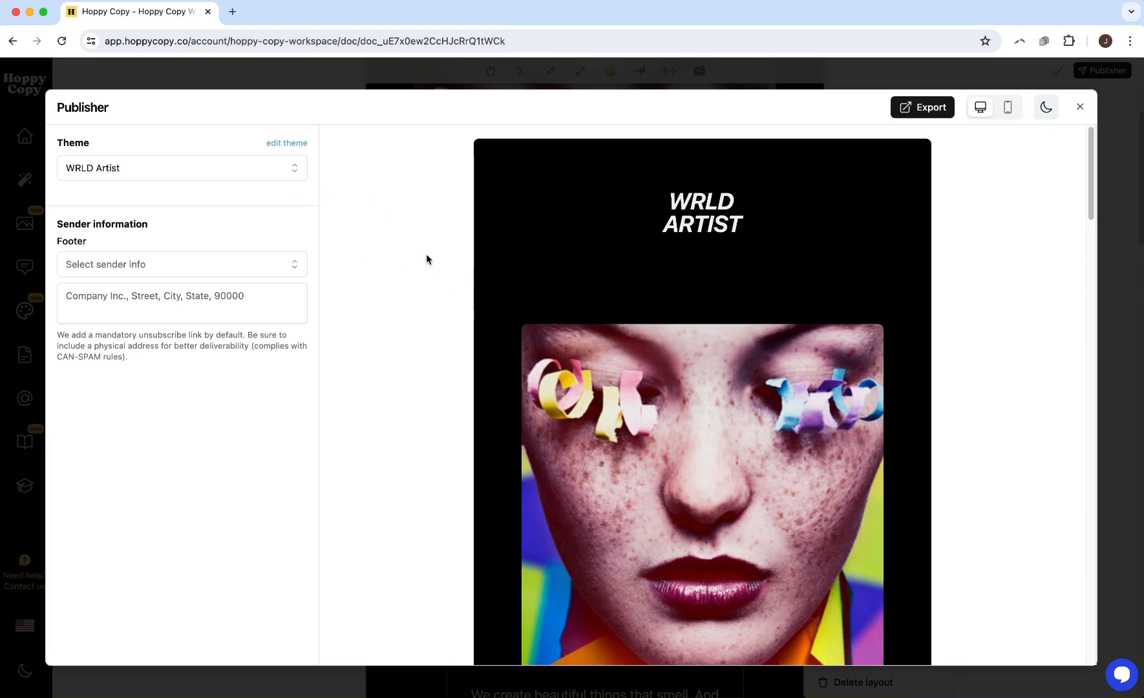
pyautogui.click(1081, 108)
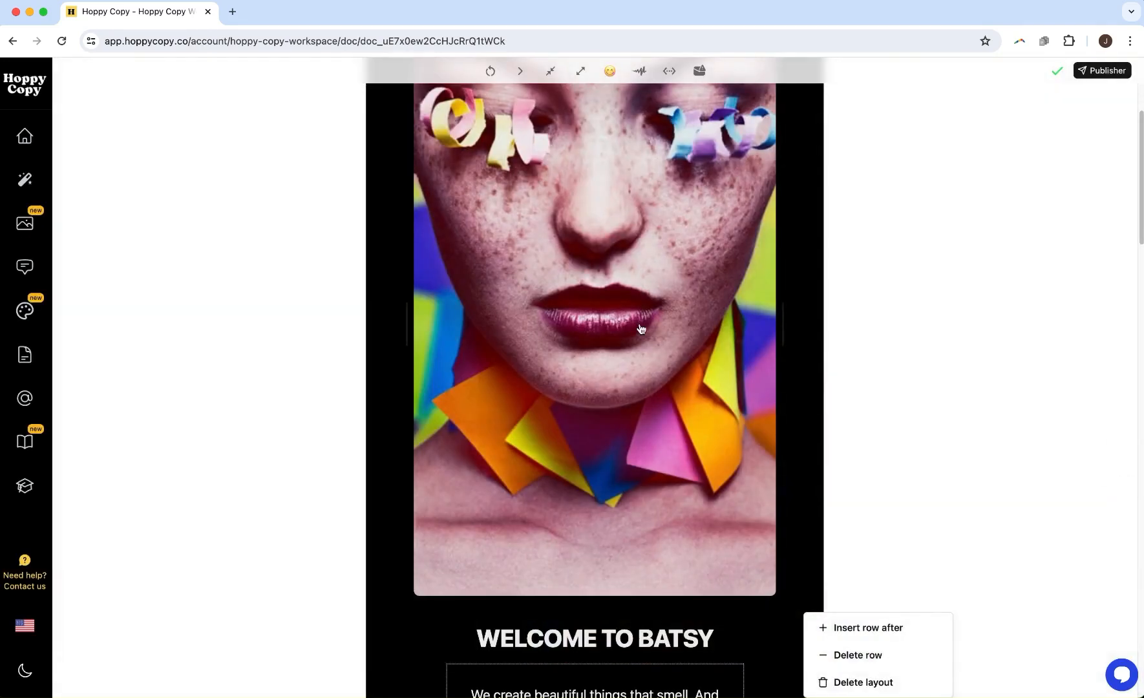
# Step: In a new document, generate a Company News mini article about Jenna, the photographer, with images
pyautogui.click(12, 41)
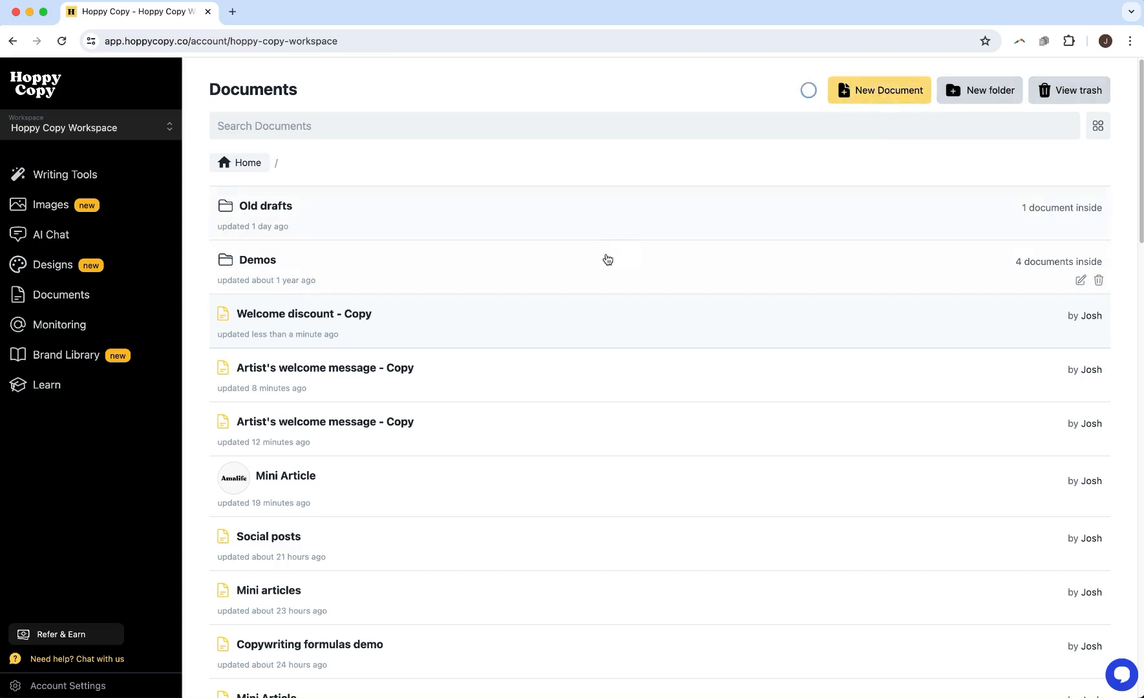
pyautogui.click(887, 90)
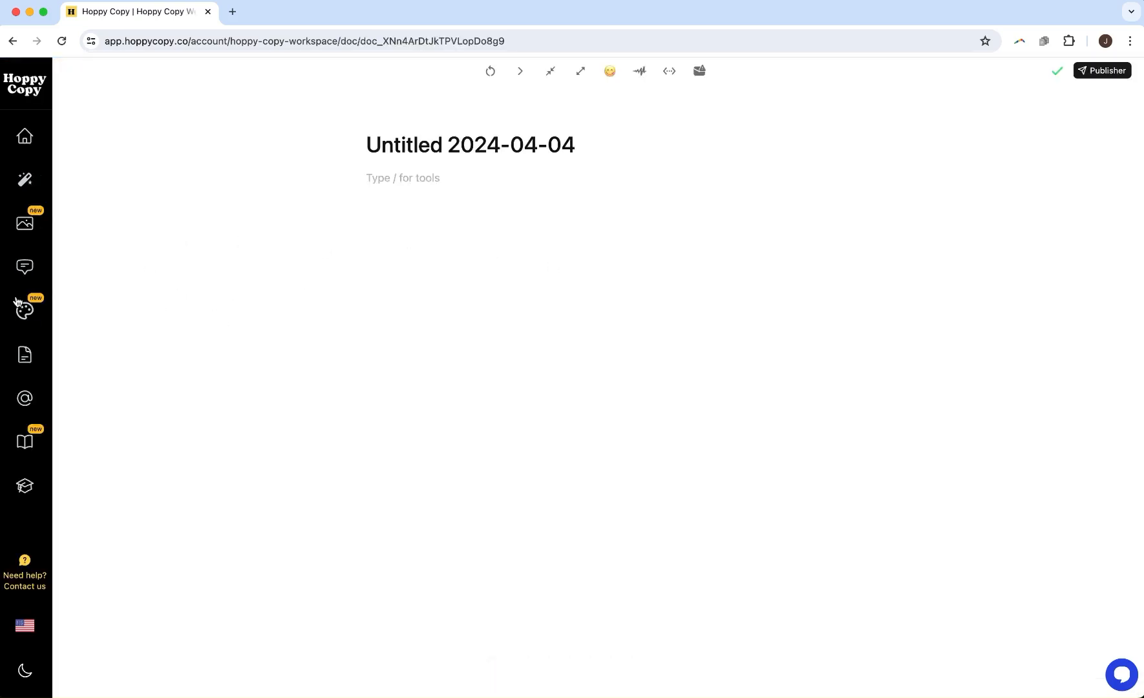
pyautogui.click(25, 179)
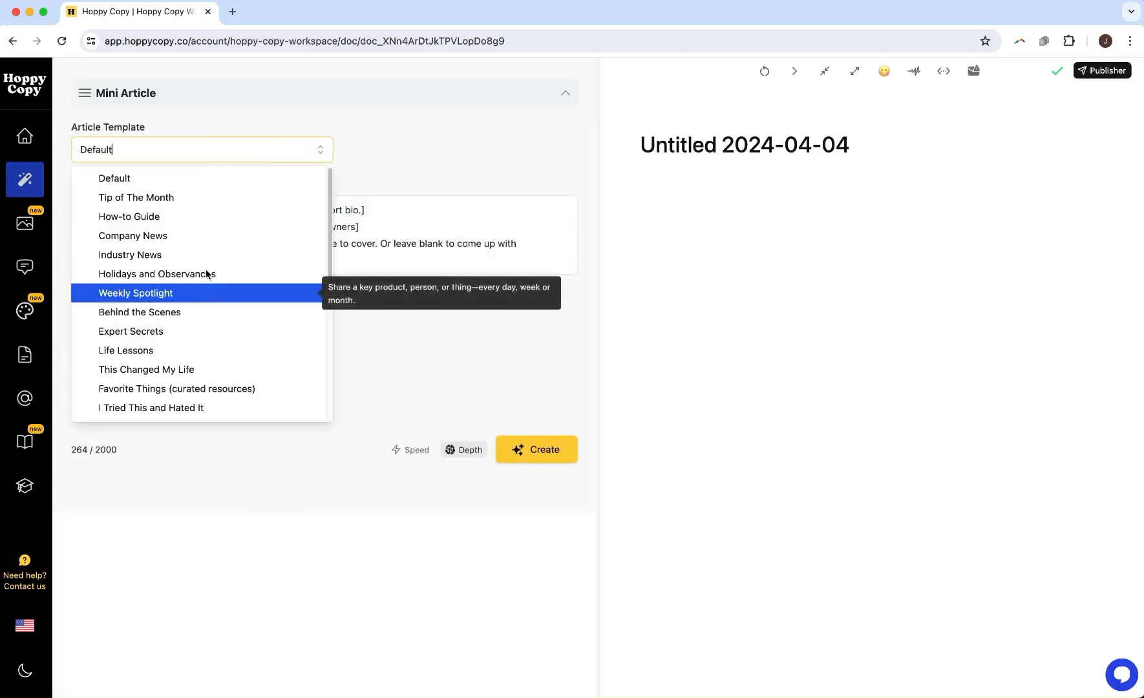
pyautogui.click(133, 235)
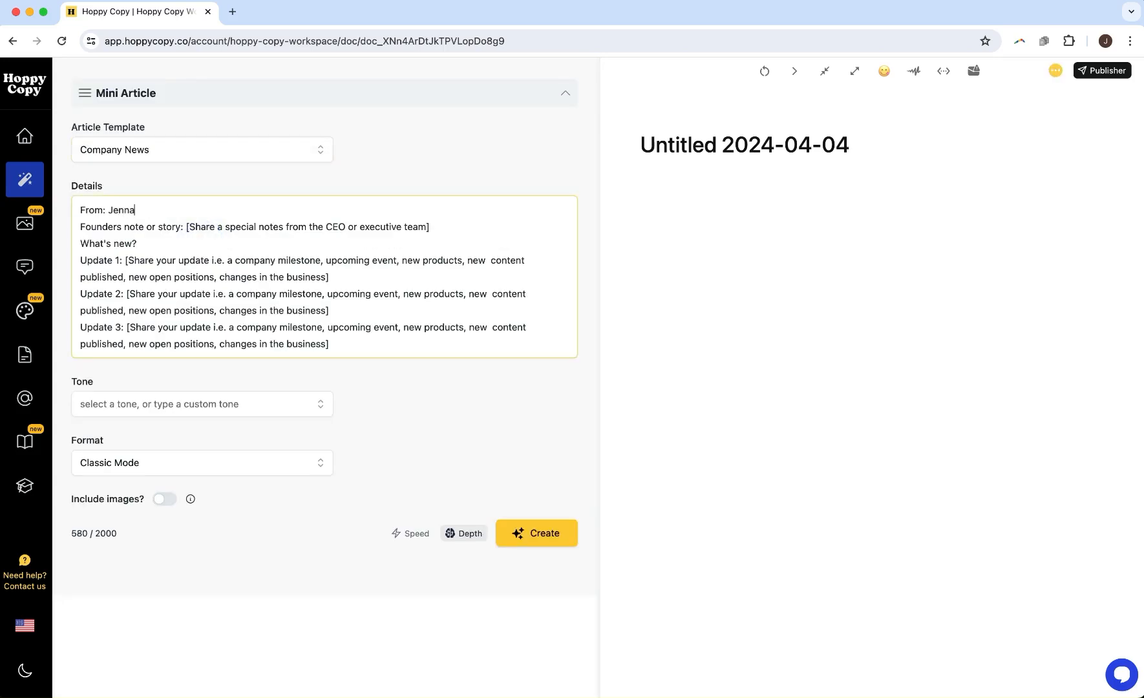
pyautogui.write(', the photographer')
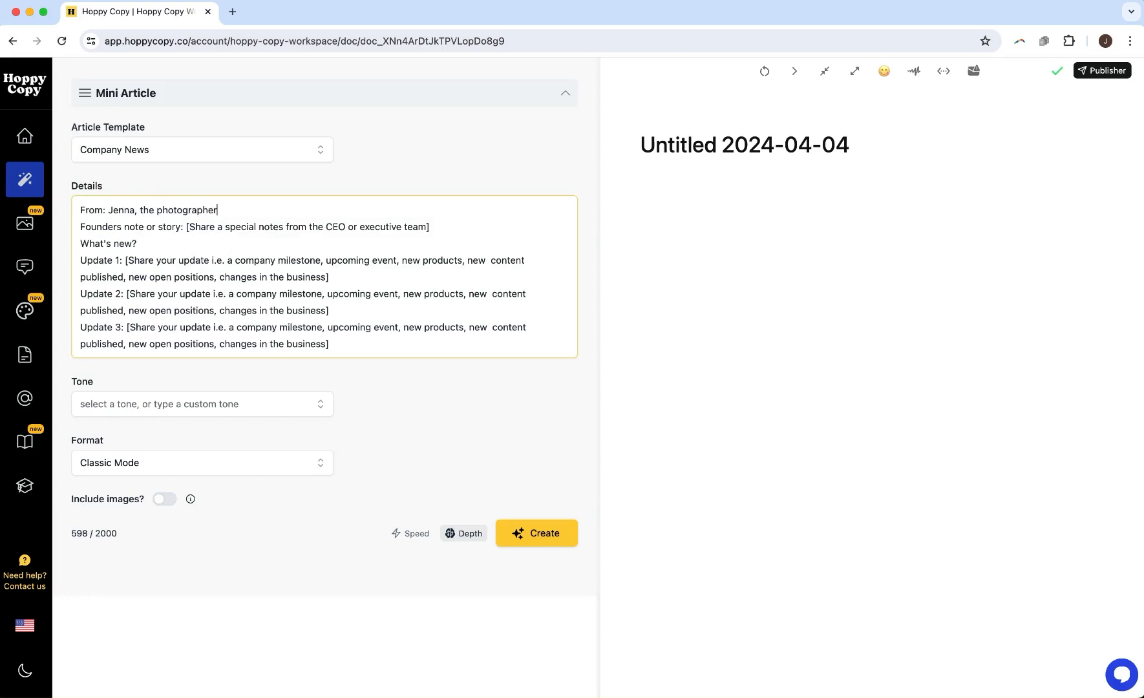
pyautogui.click(535, 533)
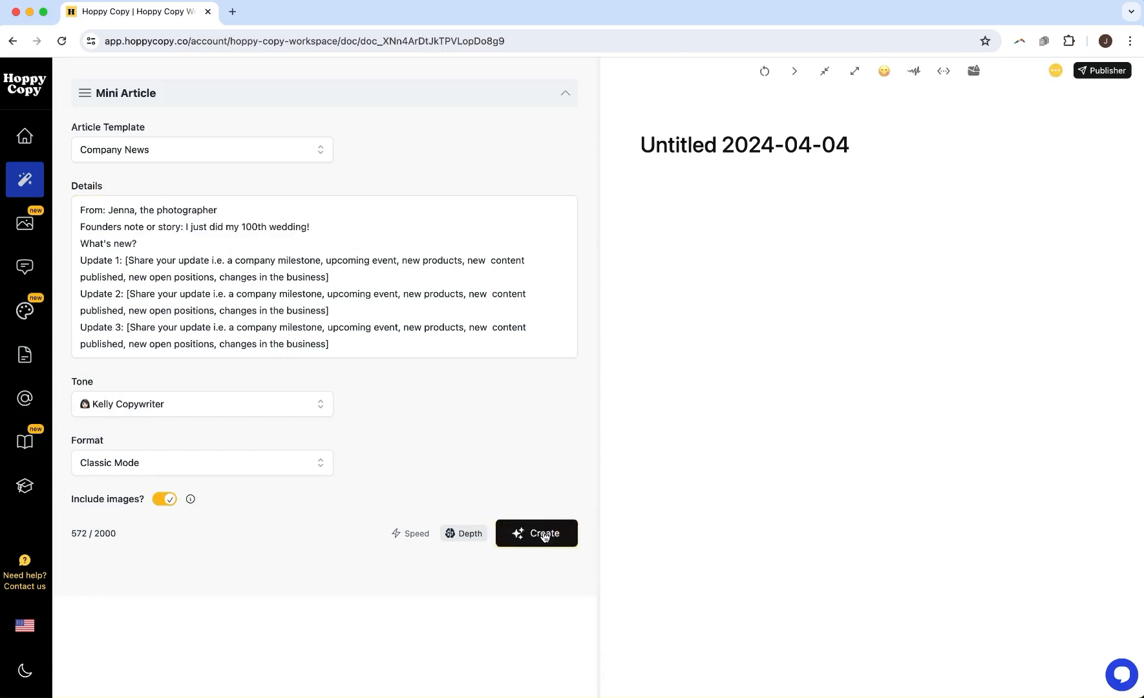
pyautogui.click(536, 533)
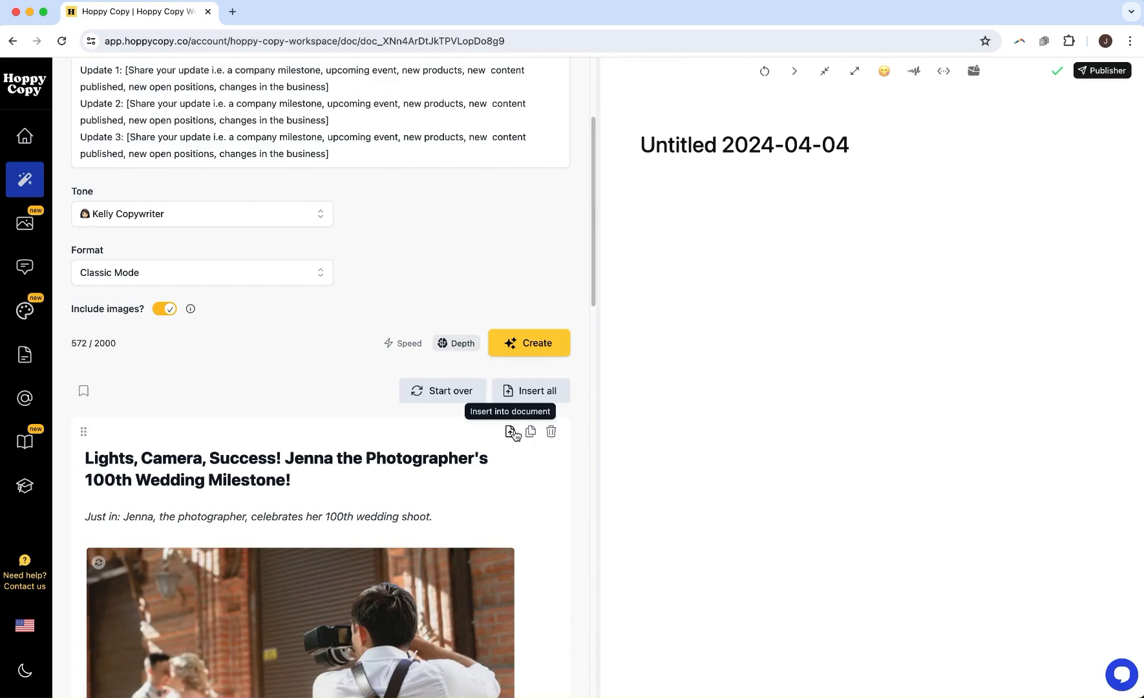
# Step: Insert the generated Jenna 100th-wedding article card into the untitled document
pyautogui.click(509, 431)
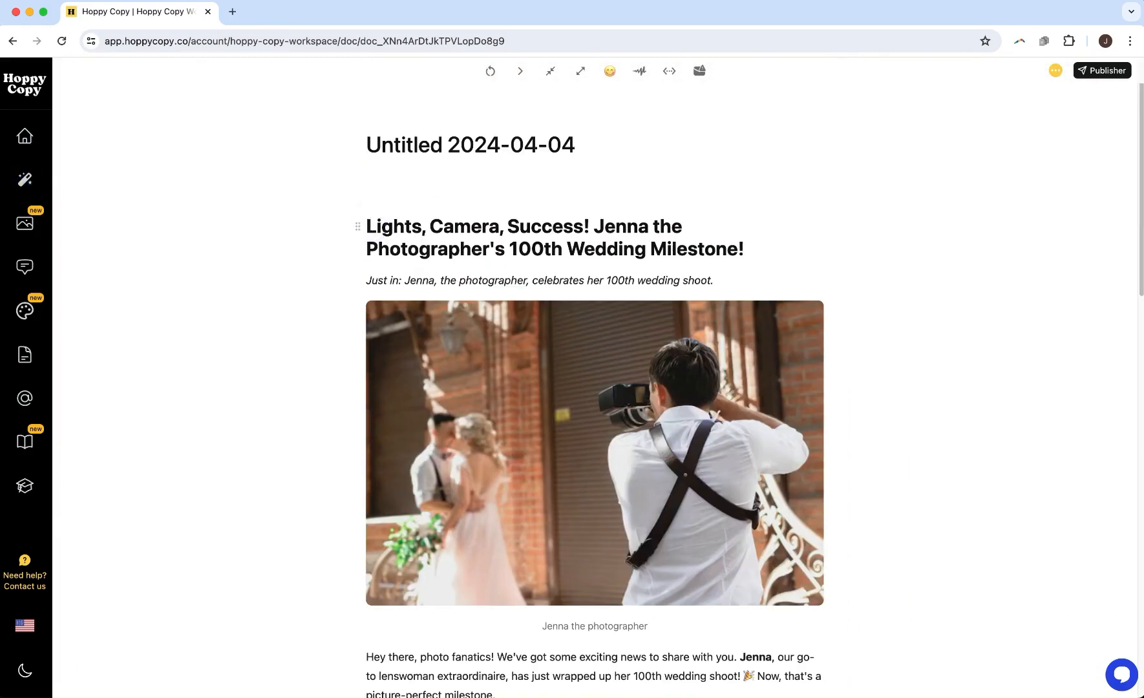
pyautogui.scroll(-3)
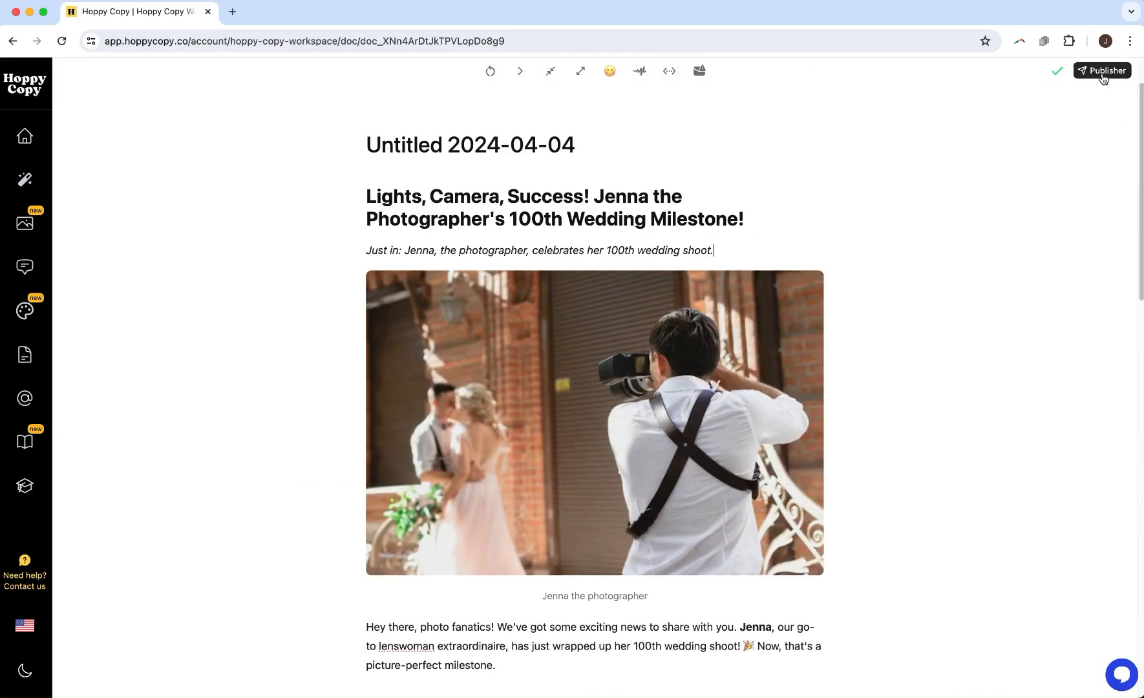
# Step: Edit the theme: narrow body width toward 650px, change typography, and set a pink button background
pyautogui.click(1102, 71)
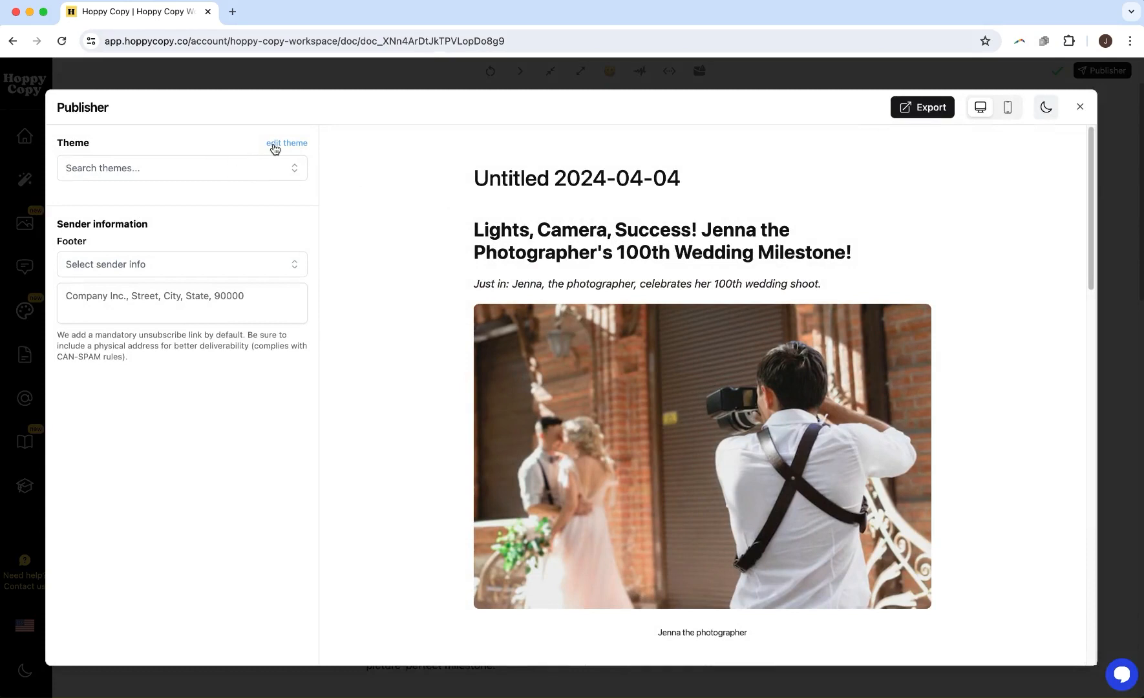
pyautogui.click(286, 143)
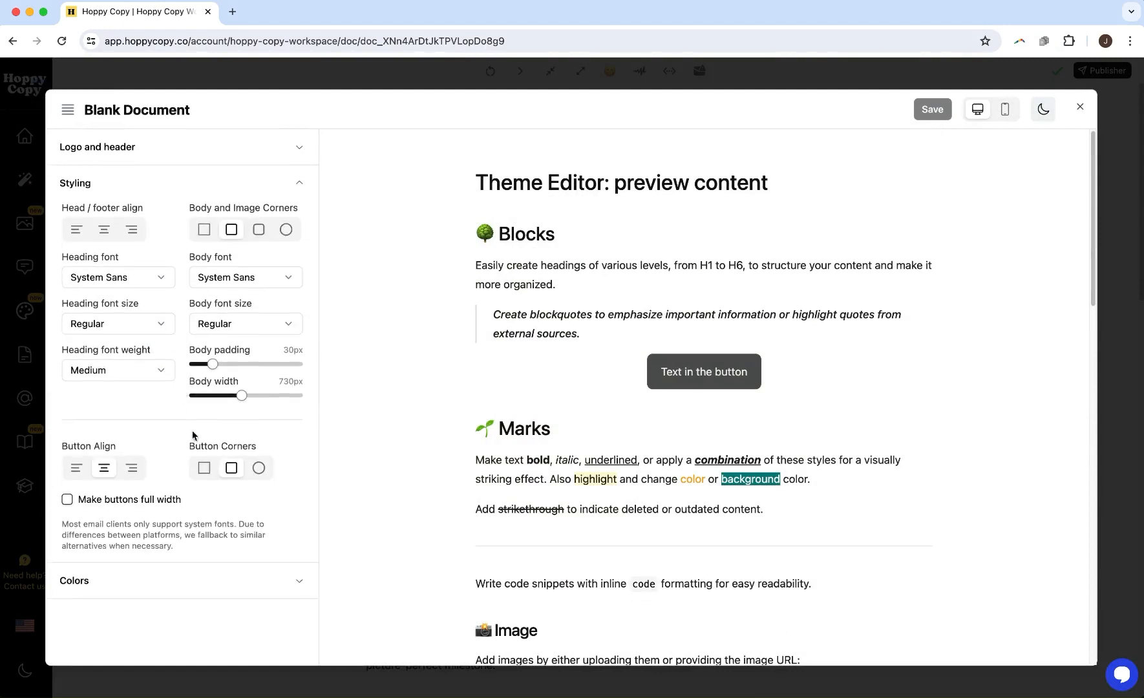
pyautogui.moveTo(244, 395); pyautogui.dragTo(222, 395)
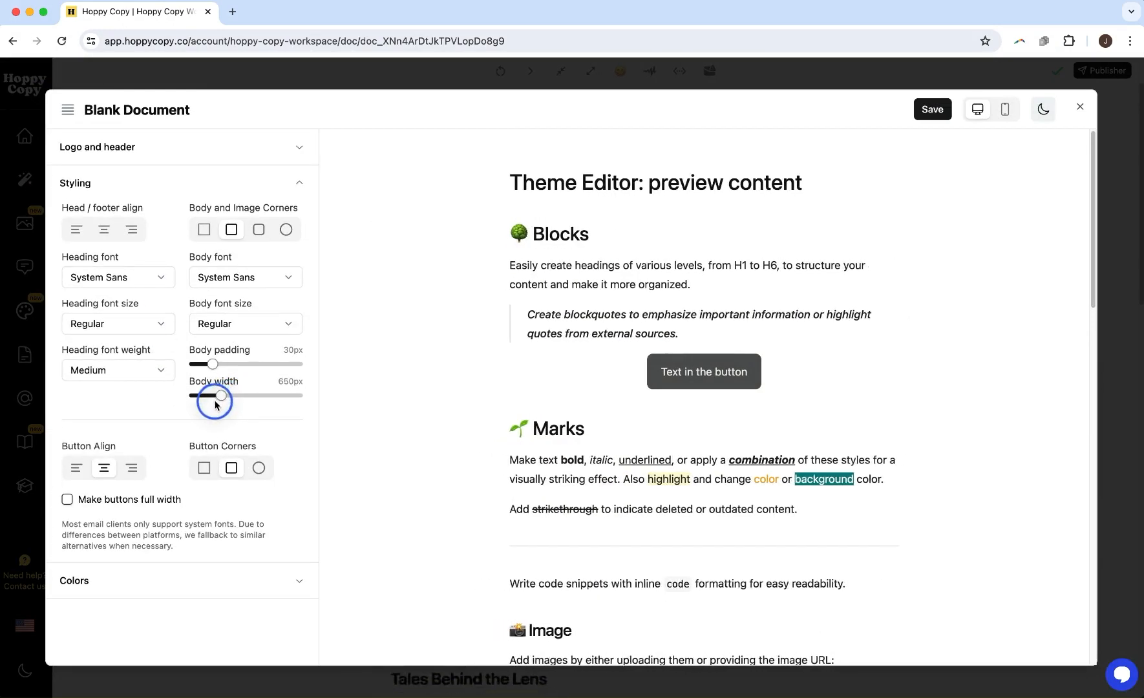
pyautogui.moveTo(222, 395); pyautogui.dragTo(211, 395)
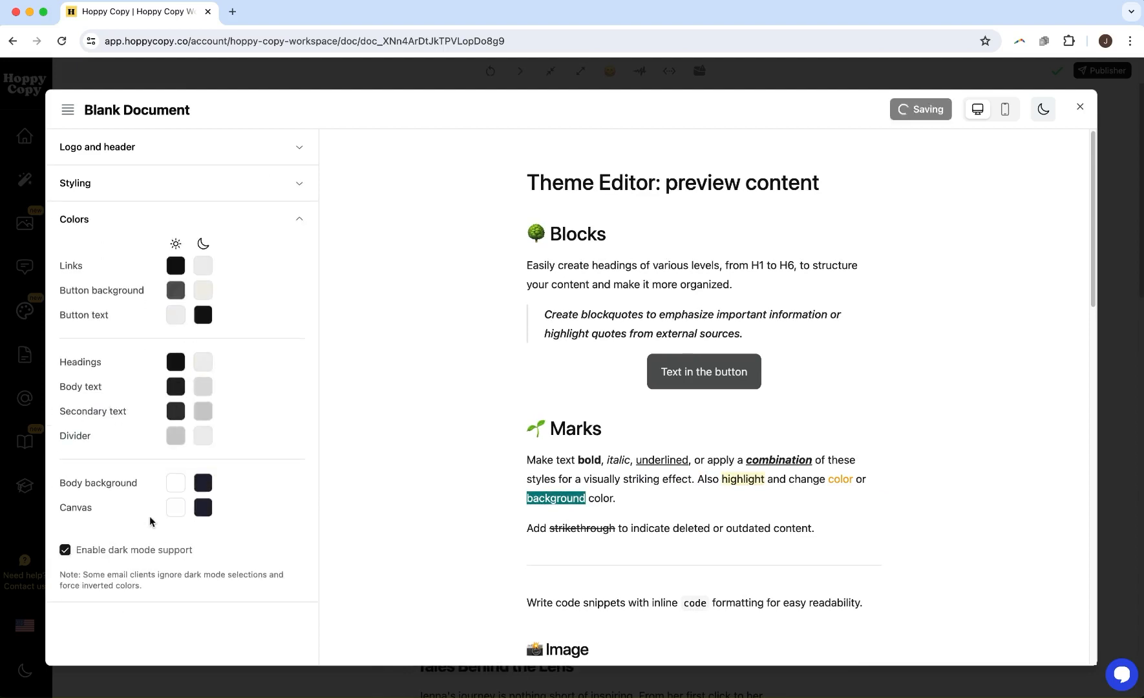
pyautogui.click(175, 508)
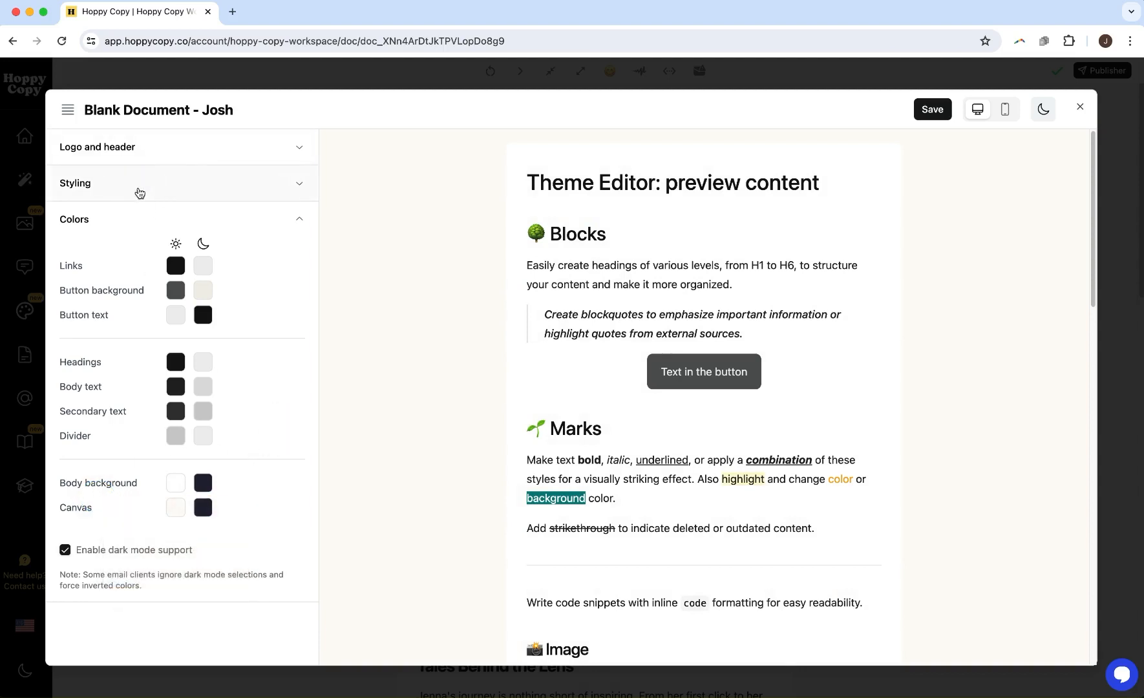
pyautogui.click(74, 183)
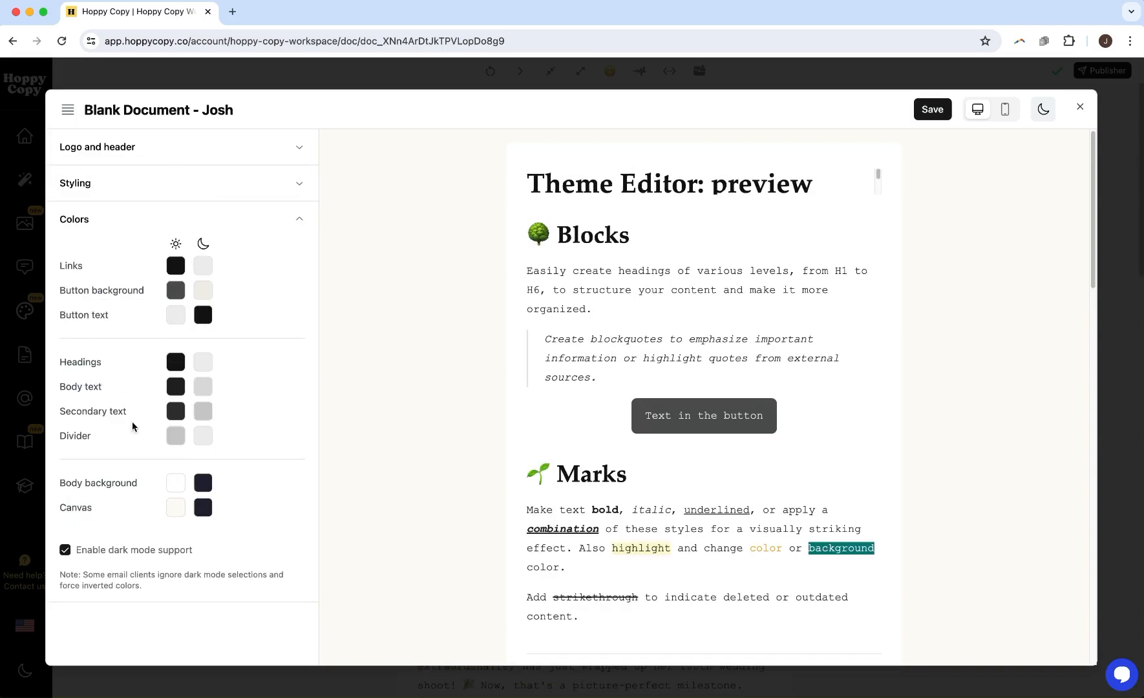
pyautogui.click(175, 288)
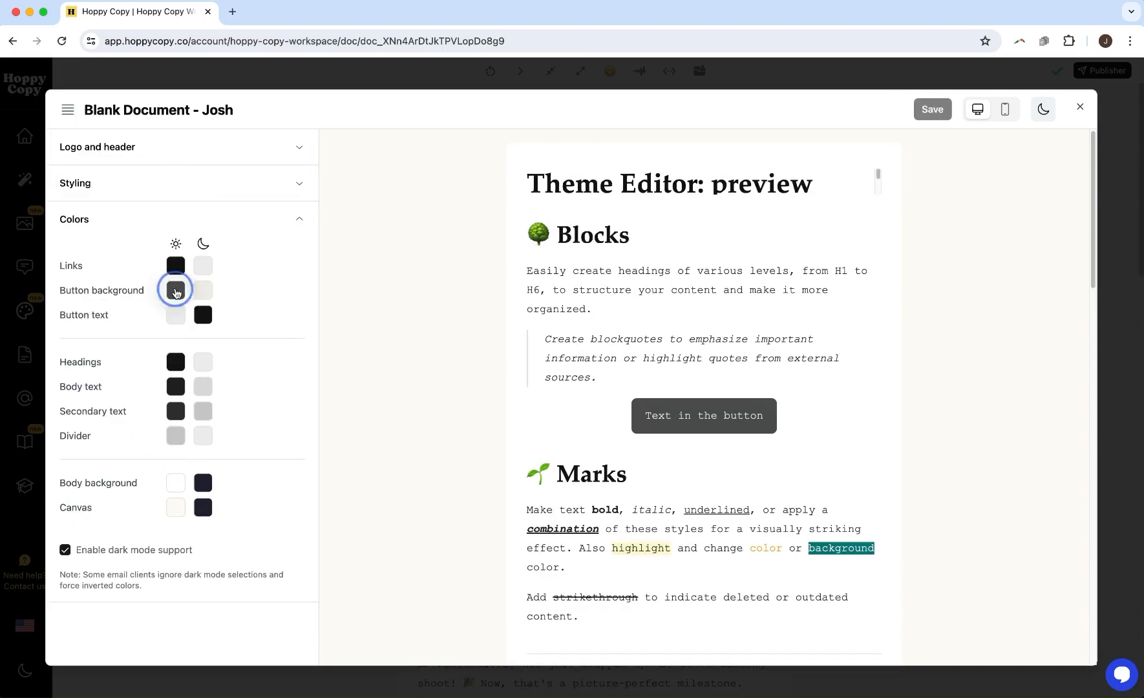
pyautogui.click(97, 149)
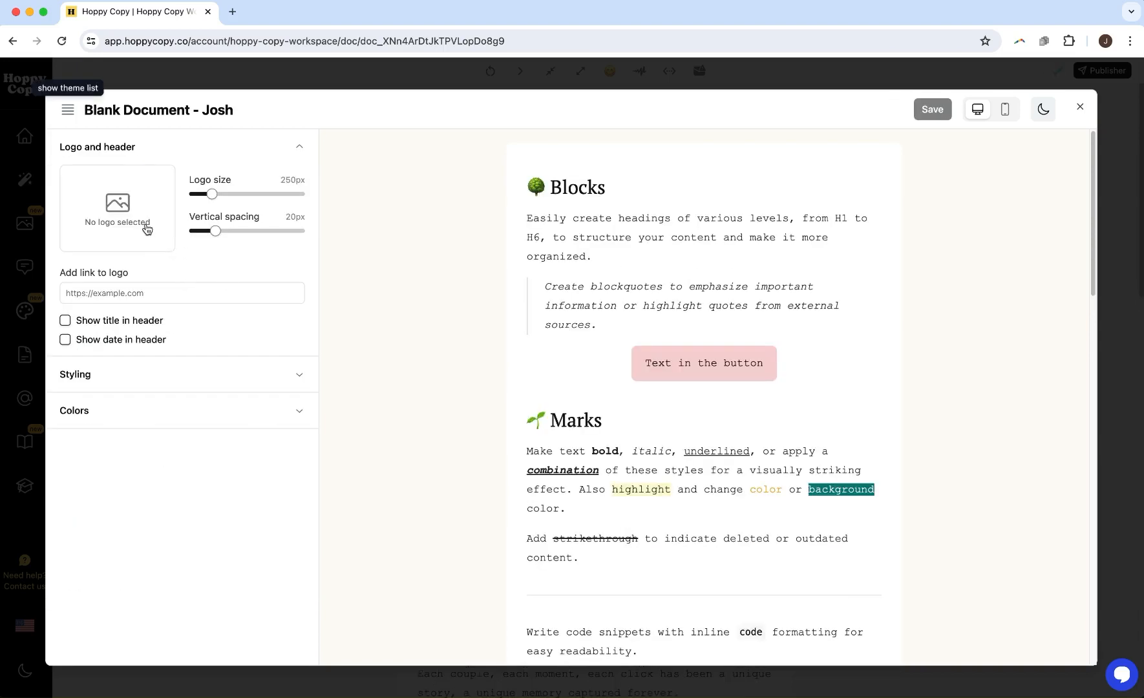
pyautogui.moveTo(1074, 157)
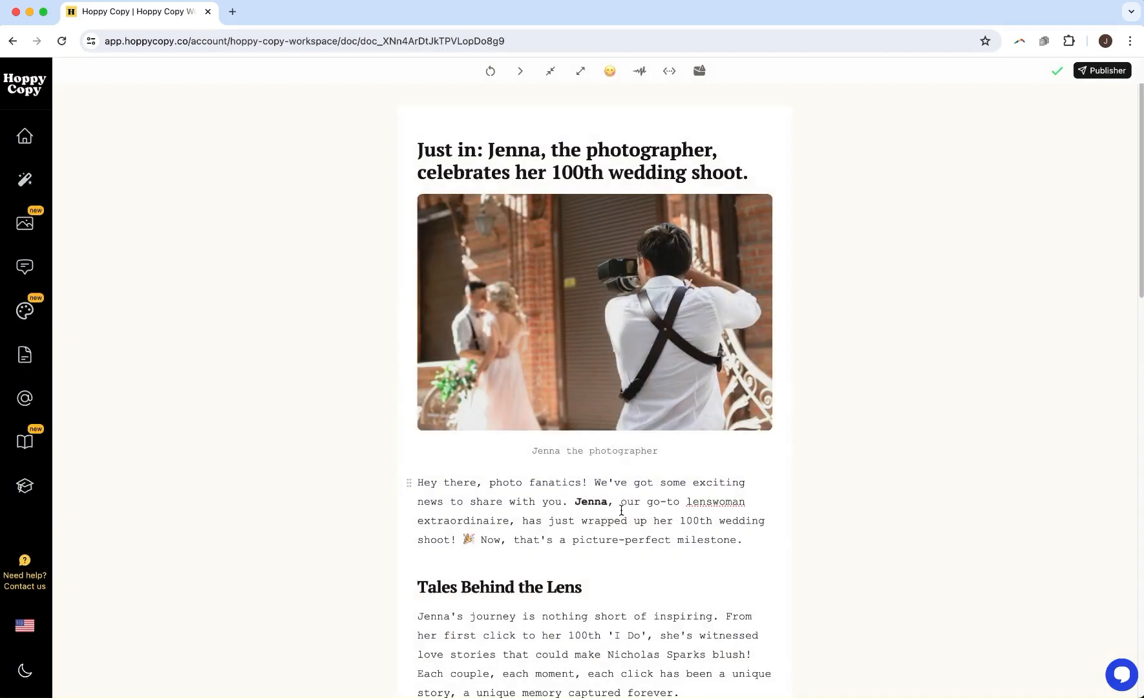
pyautogui.scroll(-3)
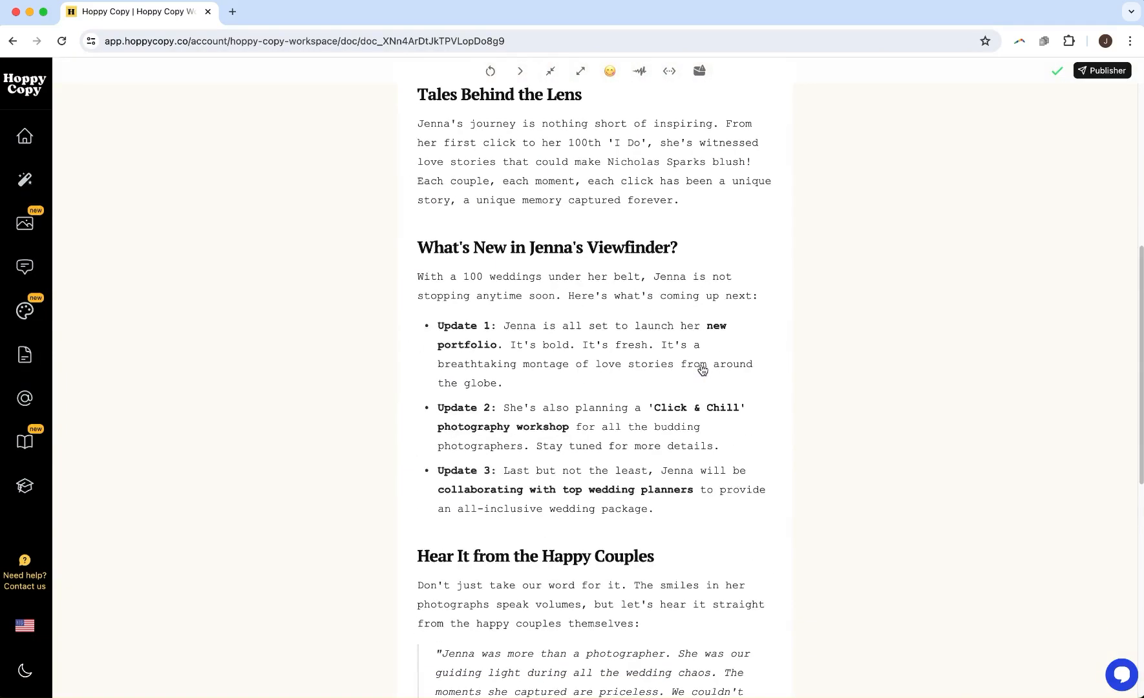
pyautogui.scroll(3)
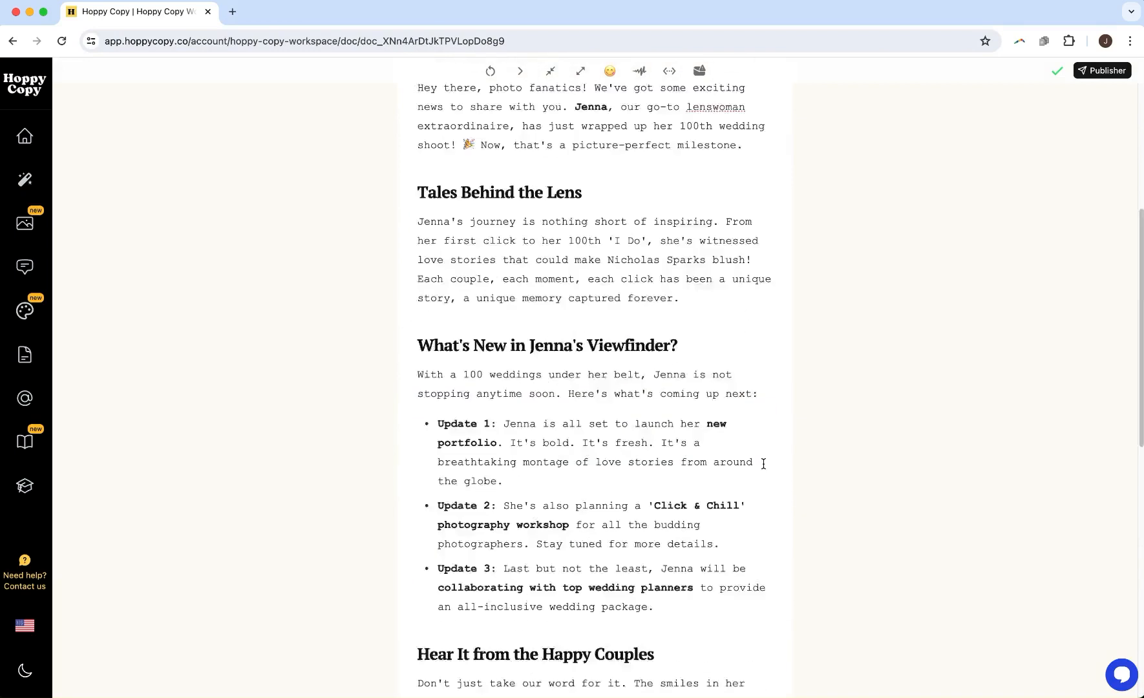
pyautogui.scroll(3)
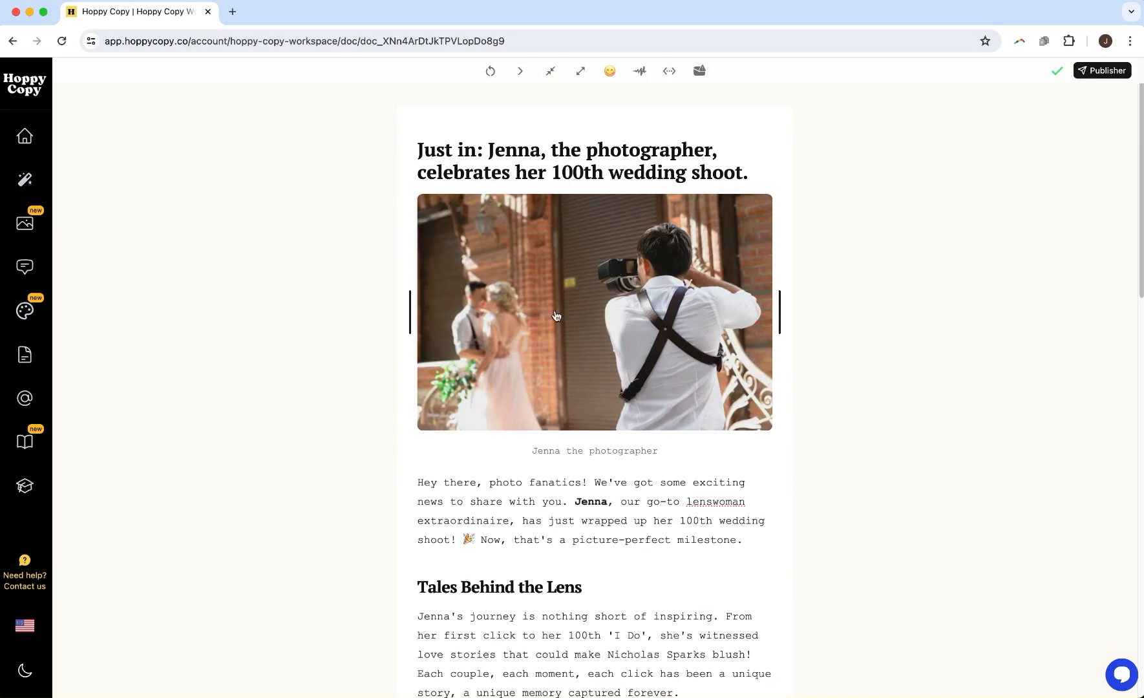
pyautogui.click(1102, 71)
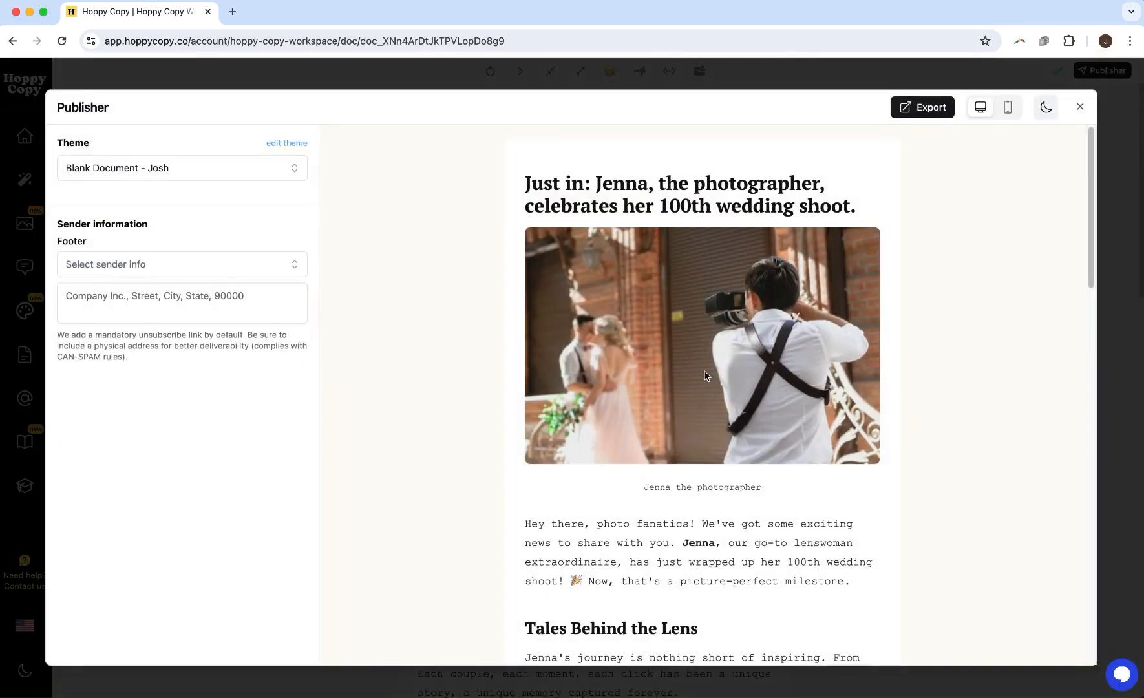
pyautogui.scroll(-3)
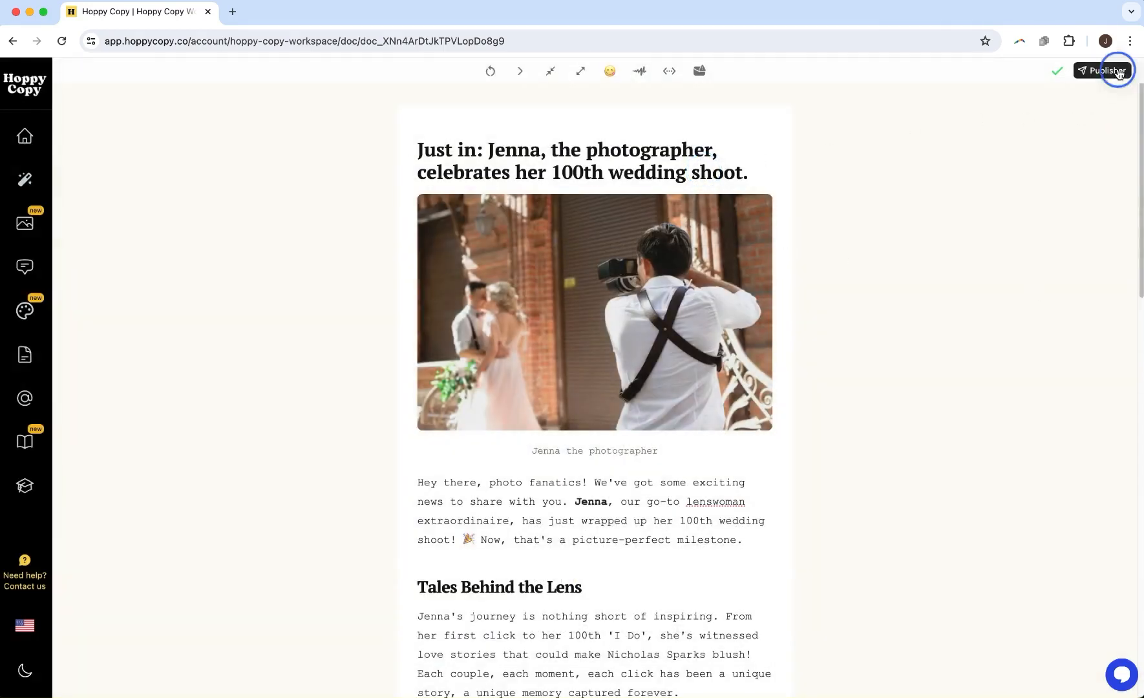
# Step: Open and close the Publisher preview before adding the columns block
pyautogui.click(1106, 70)
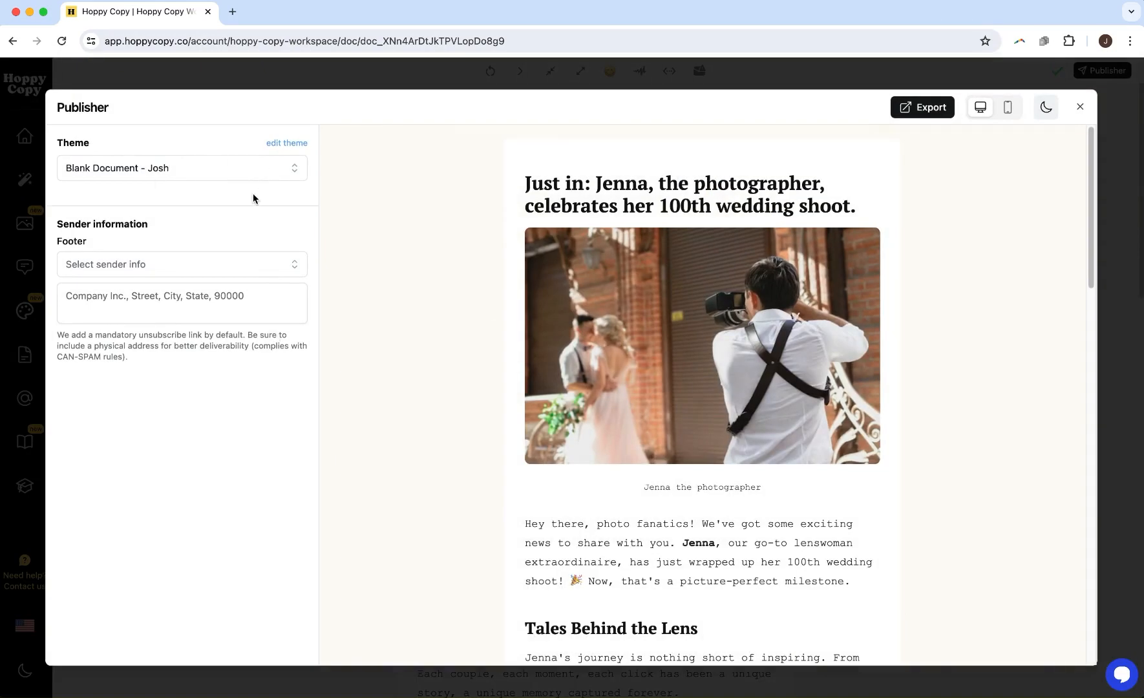
pyautogui.click(181, 168)
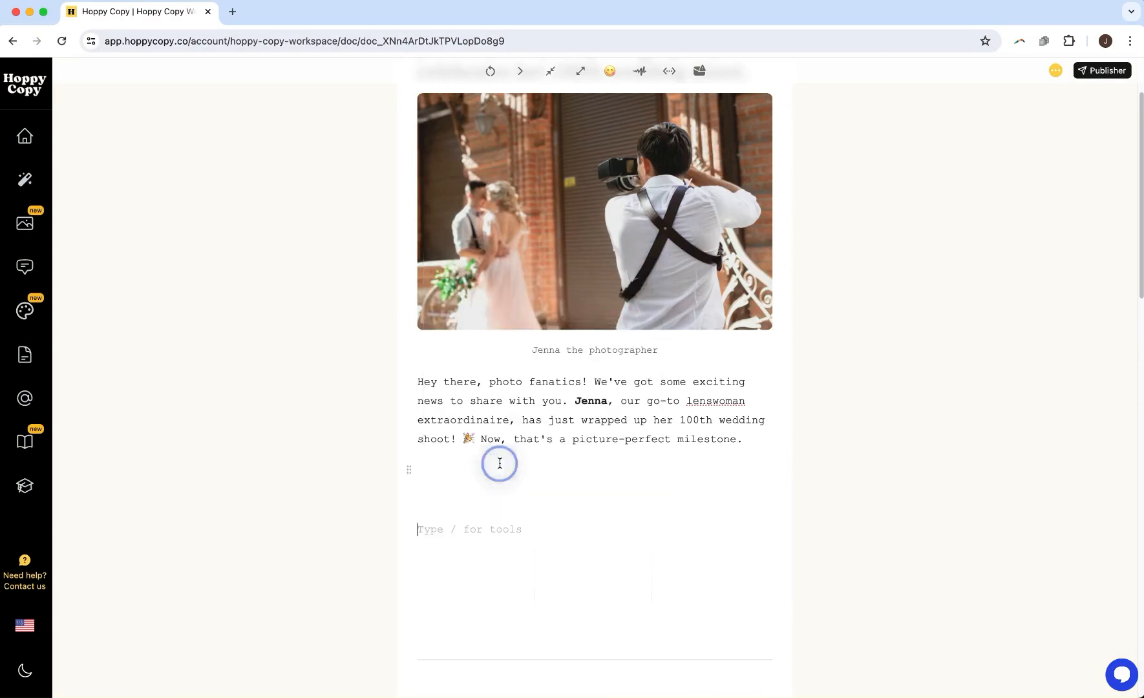
# Step: Insert an Image block via / in the first column and upload the bride-and-groom photo
pyautogui.write('/')
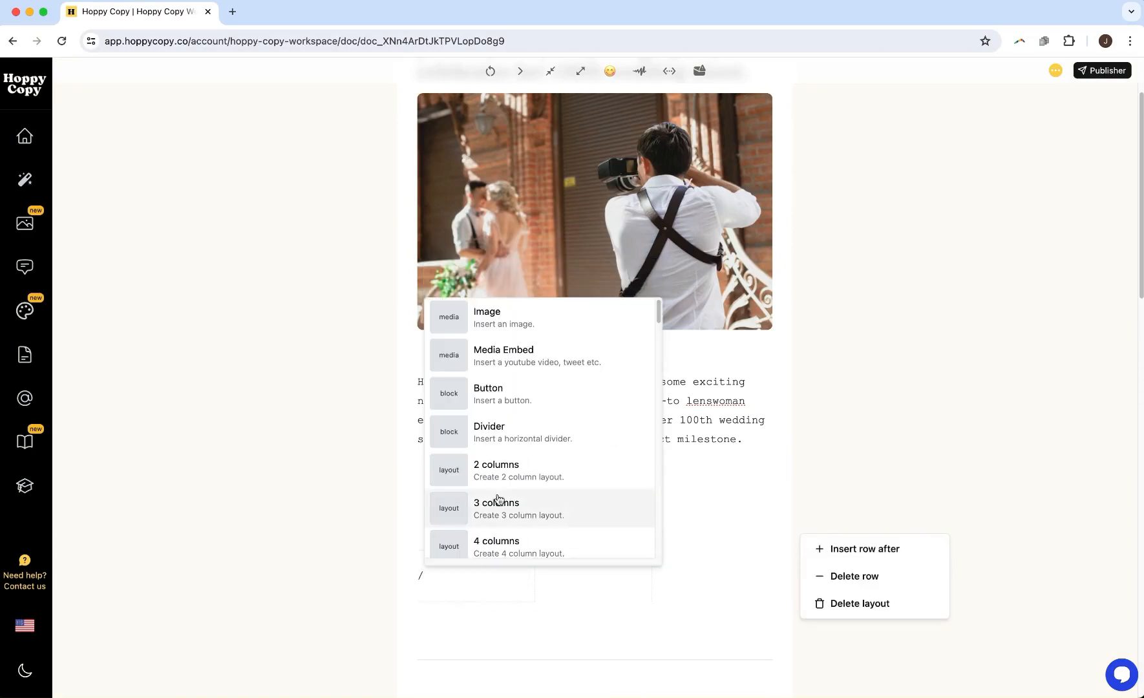
pyautogui.click(487, 317)
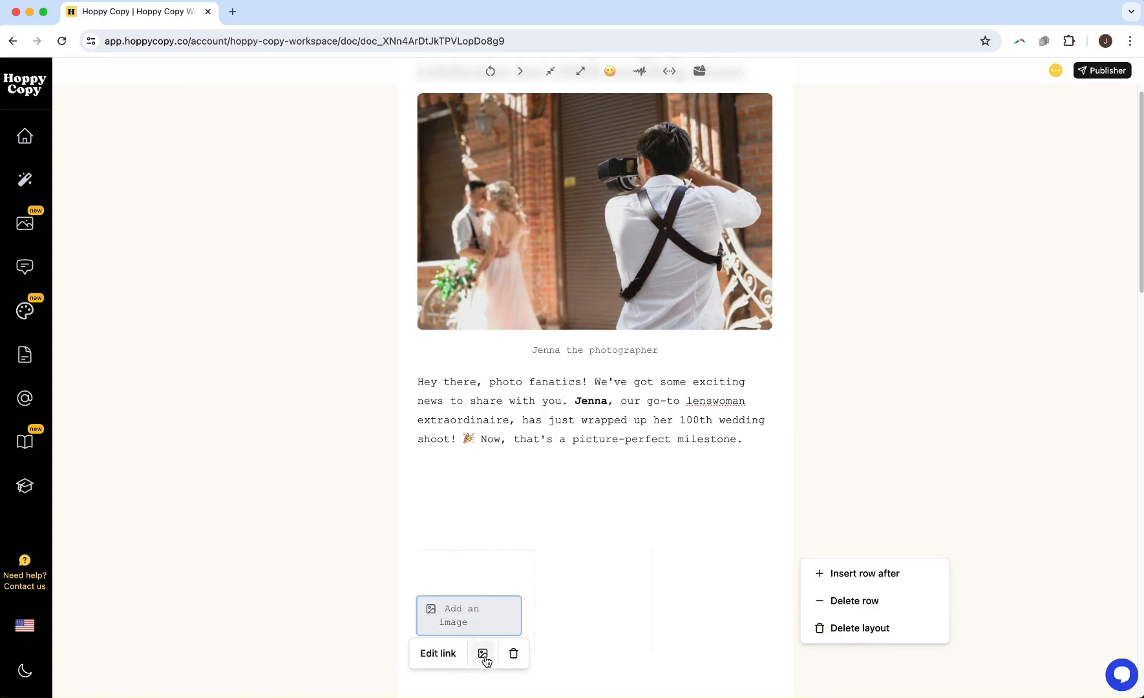
pyautogui.click(483, 657)
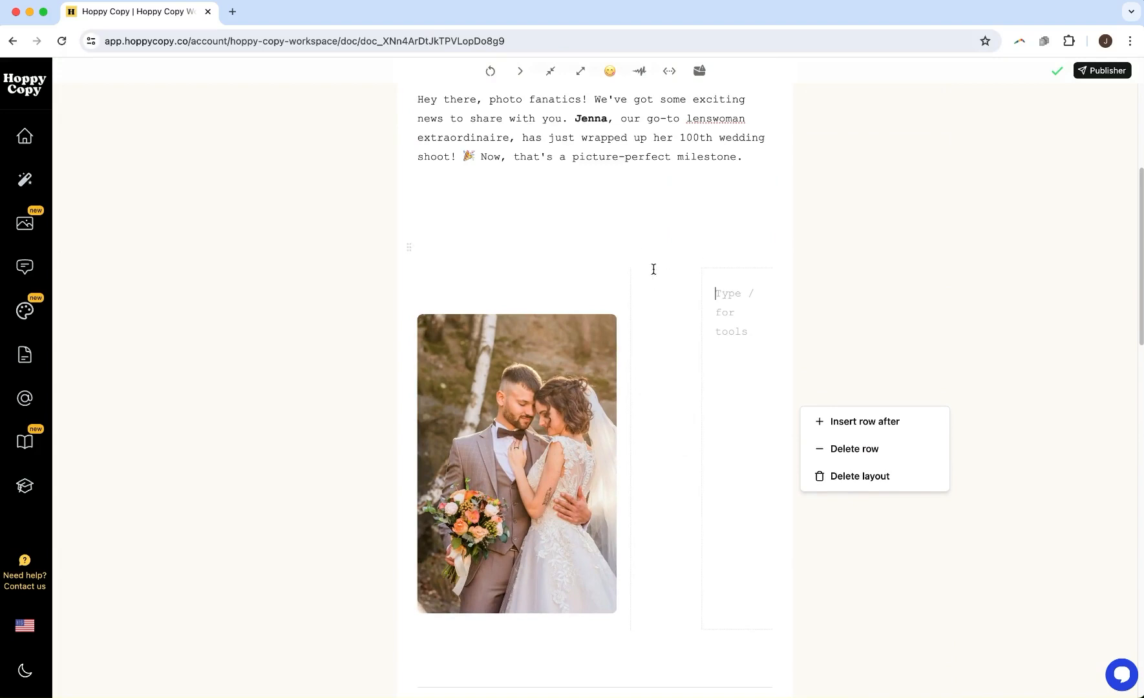
pyautogui.scroll(-3)
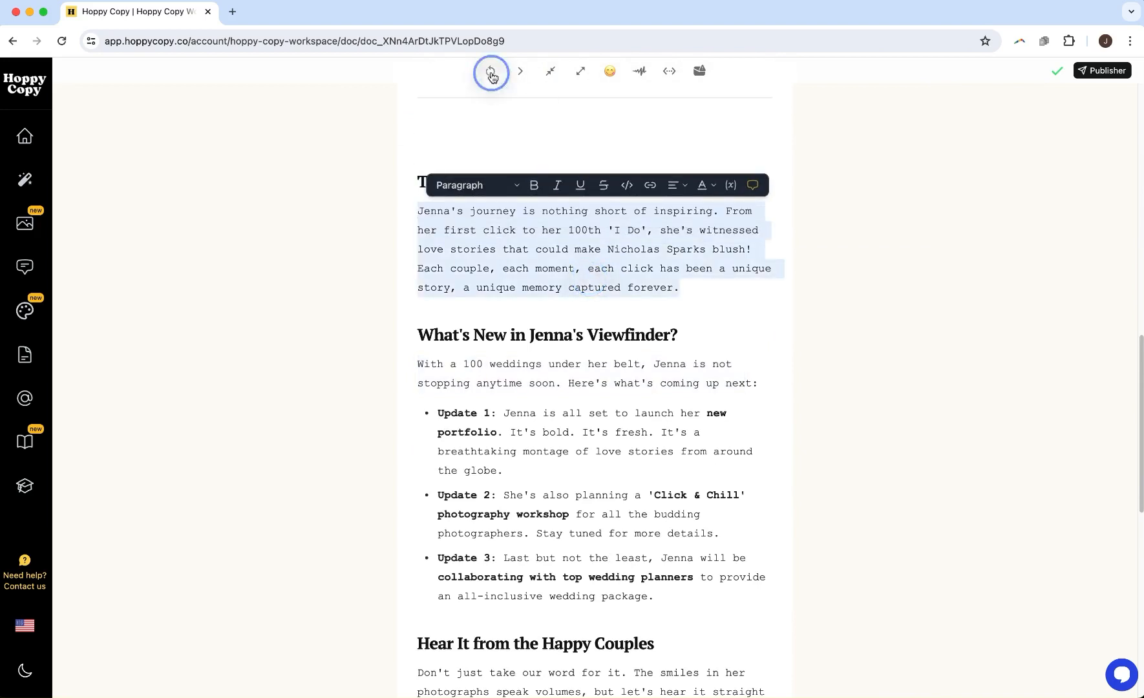
# Step: Generate AI rewrite suggestions for the Tales Behind the Lens paragraph
pyautogui.click(491, 72)
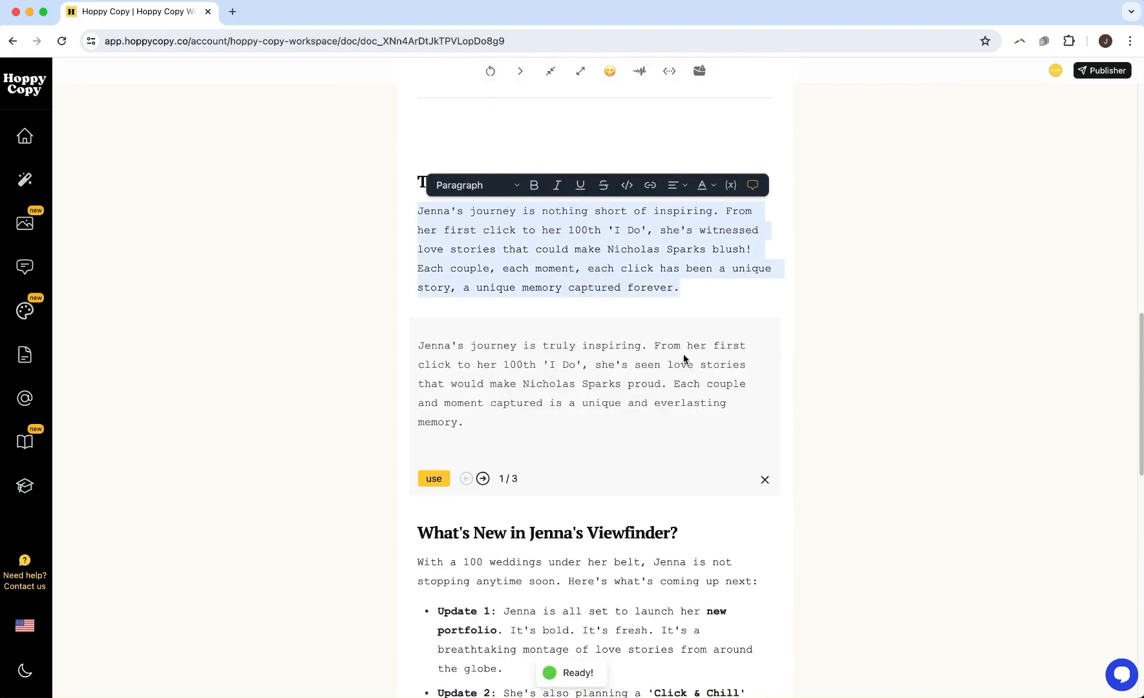
pyautogui.click(481, 486)
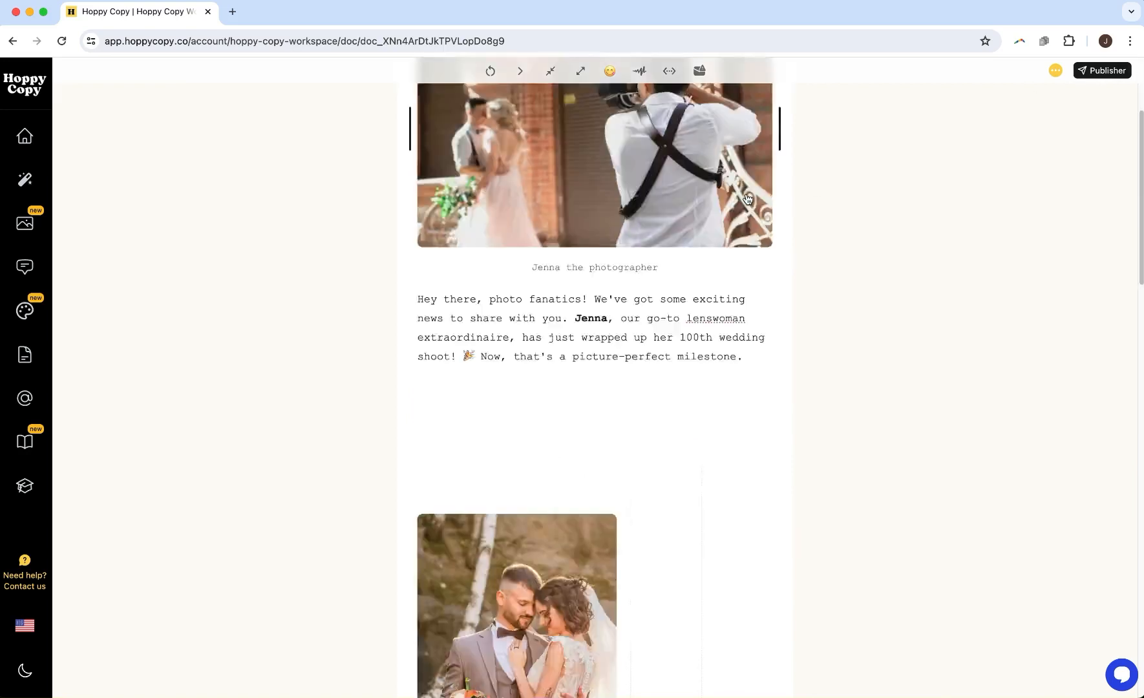
# Step: Export the Jenna article from Publisher via Download document
pyautogui.click(1103, 70)
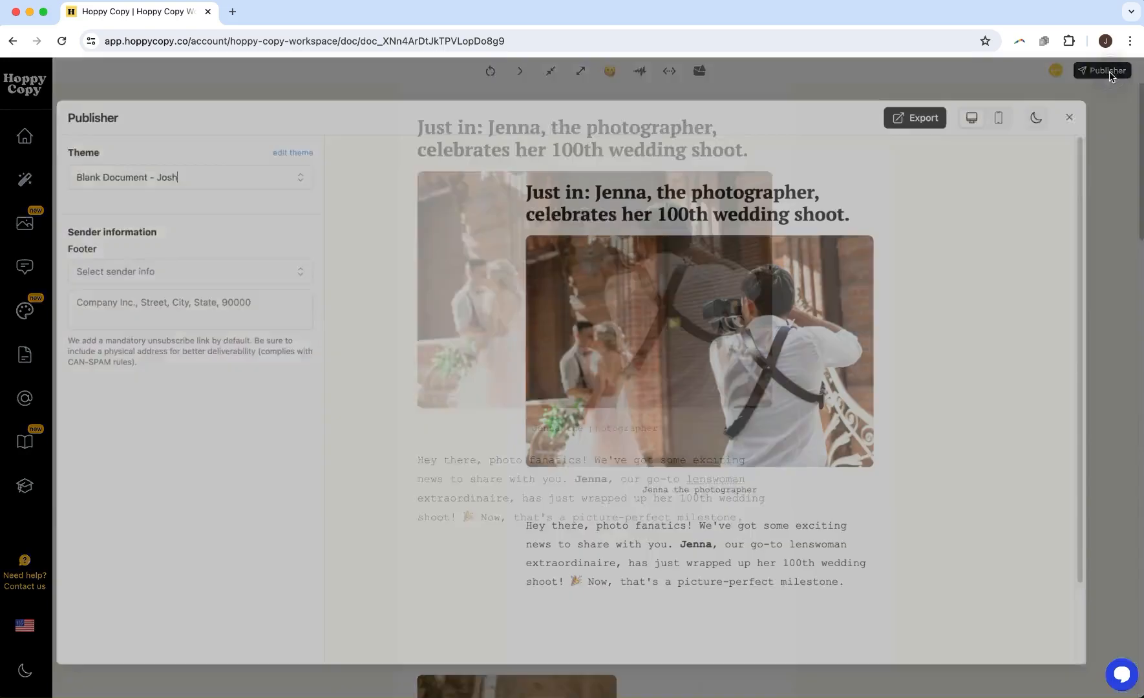
pyautogui.click(921, 119)
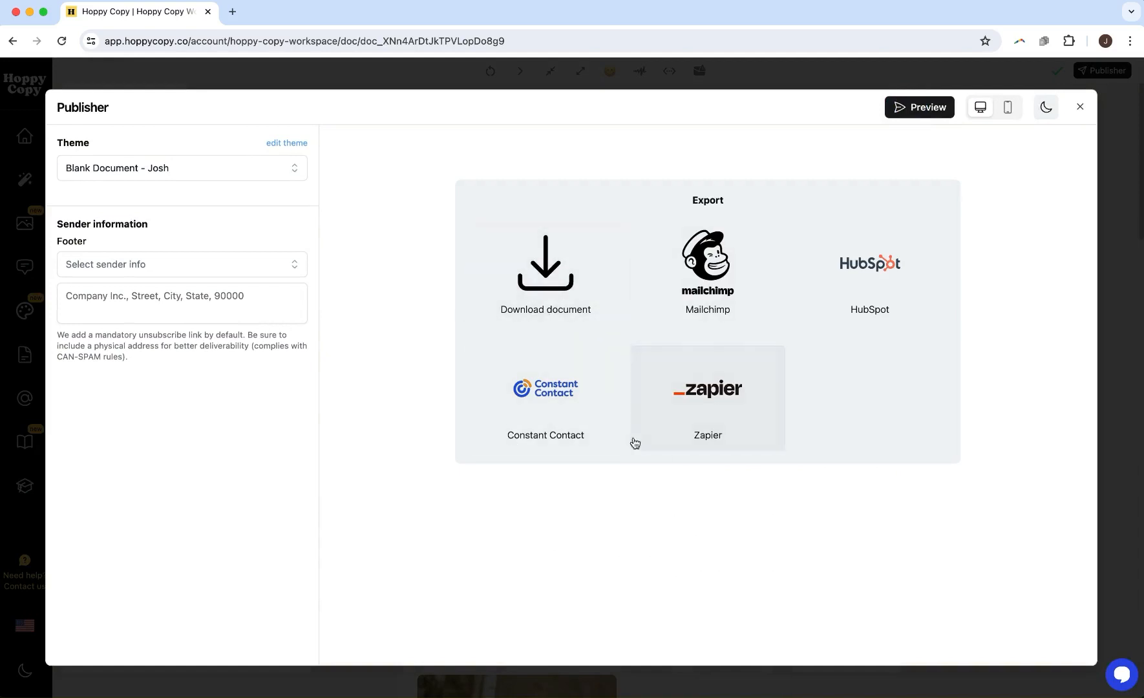
pyautogui.click(545, 265)
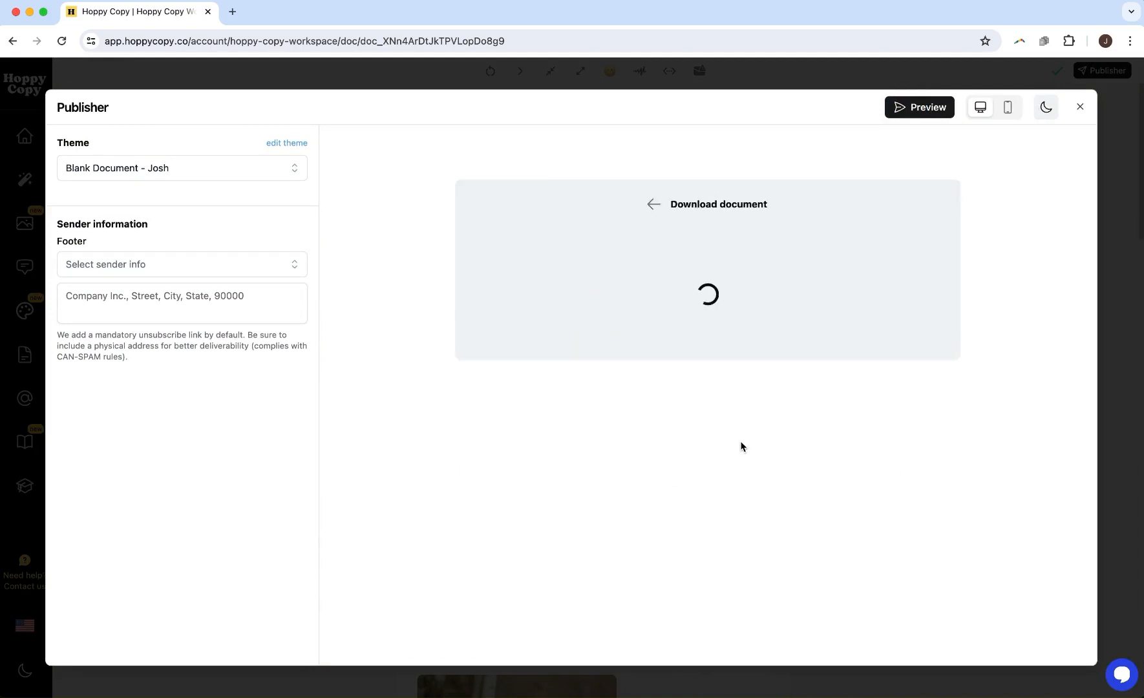